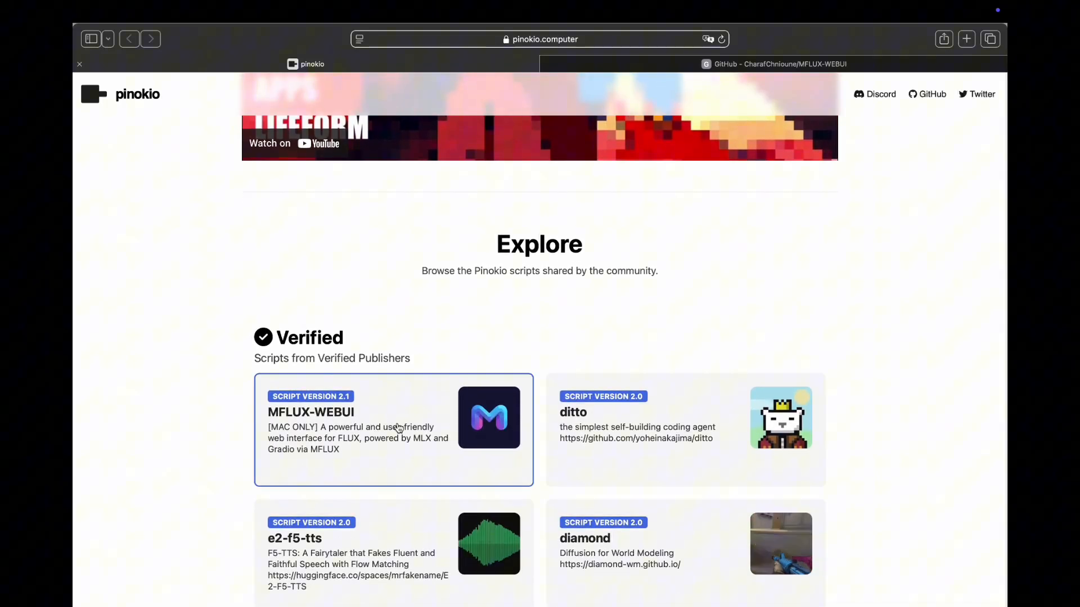
Go from the MFLUX-WEBUI Pinokio card to its GitHub repo and read the README to the license.
left_click(393, 430)
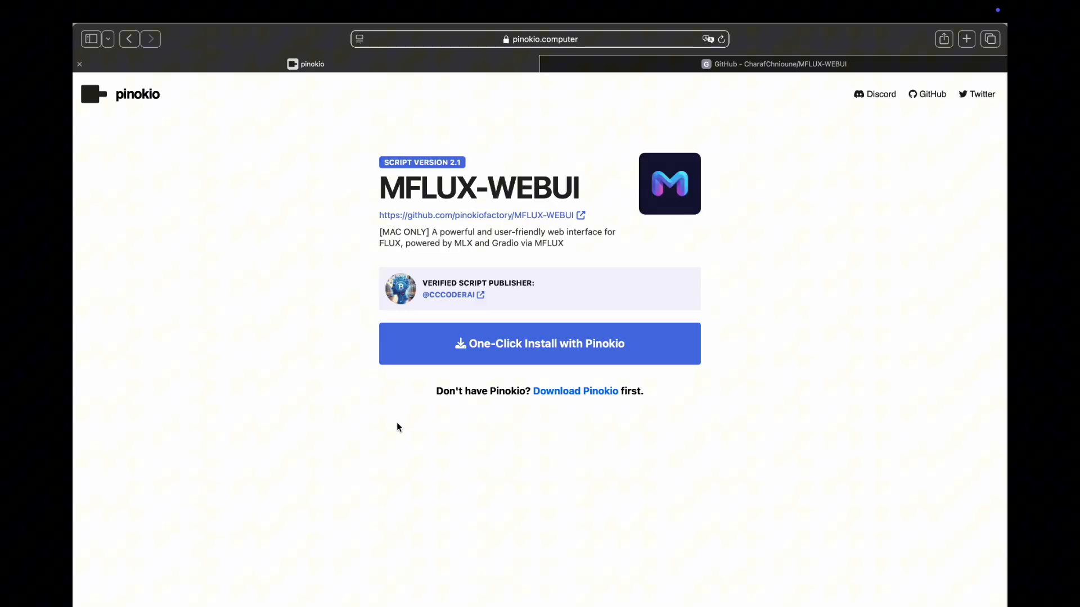
left_click(775, 64)
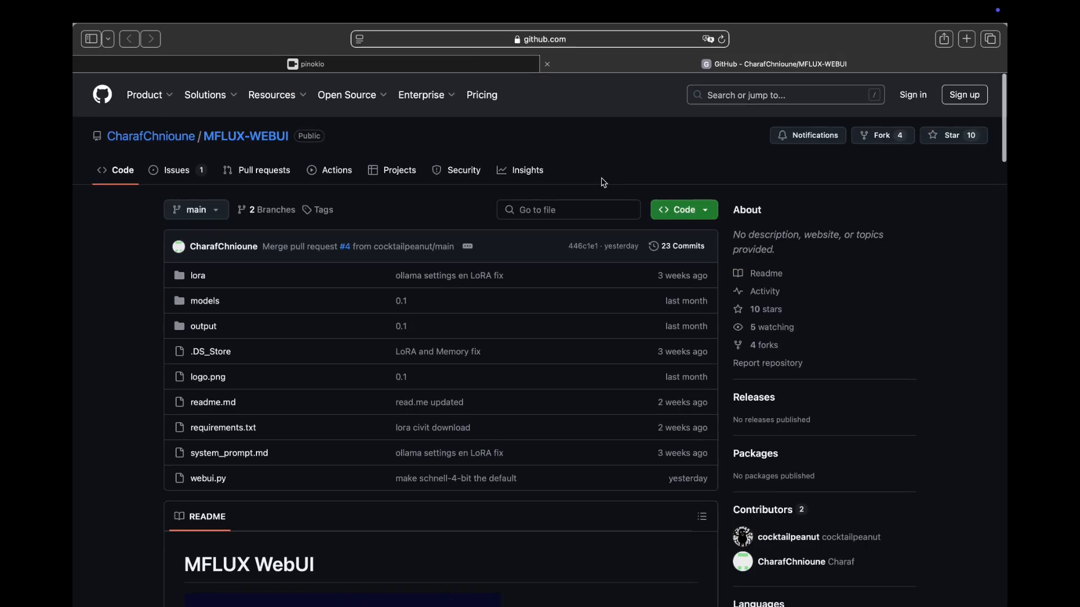
scroll("down", 3)
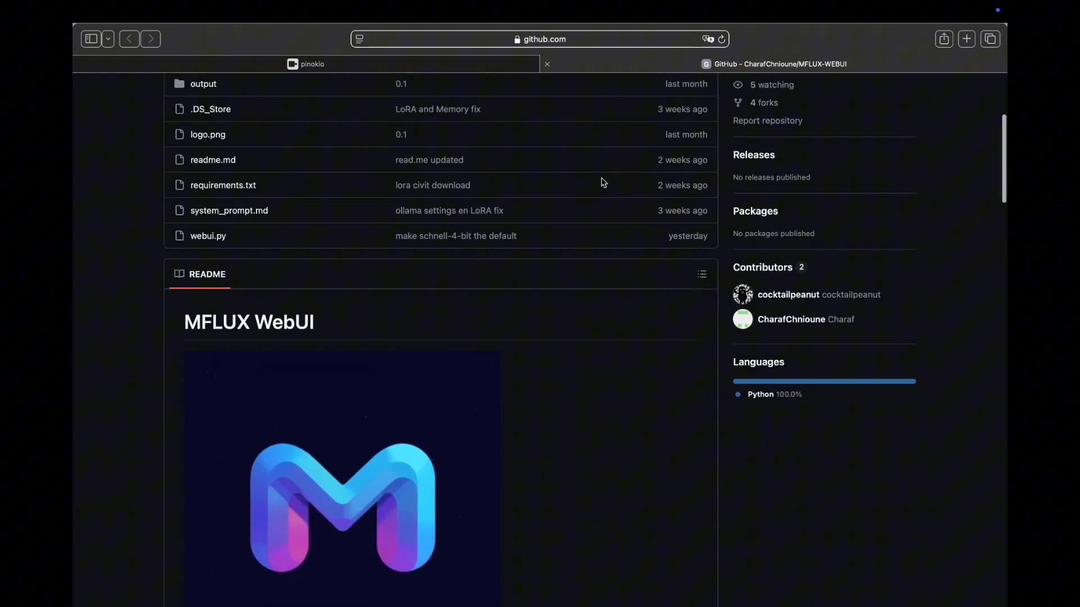
scroll("down", 3)
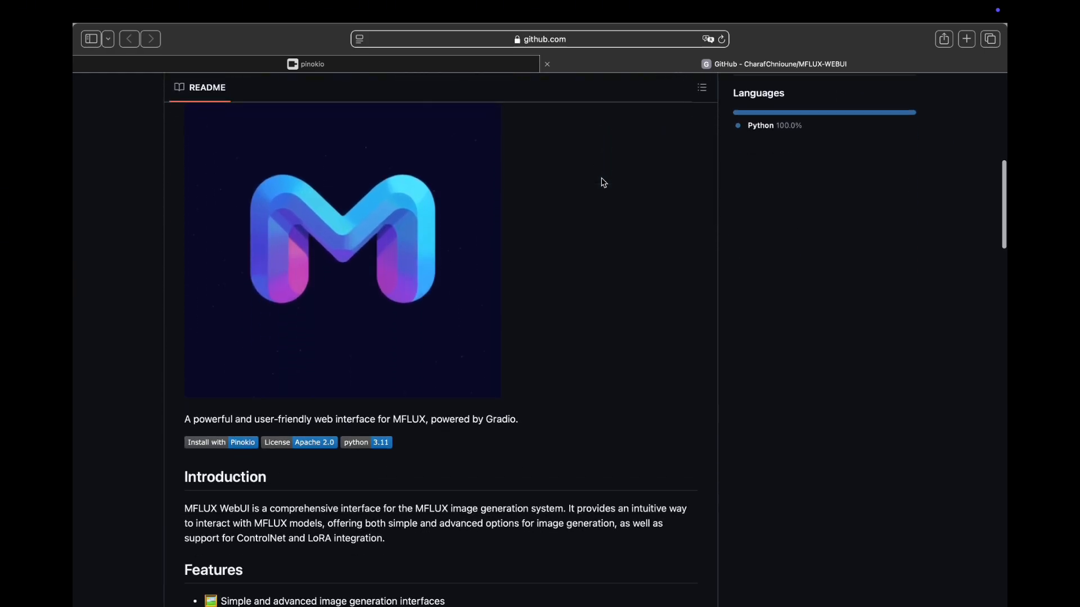
scroll("down", 3)
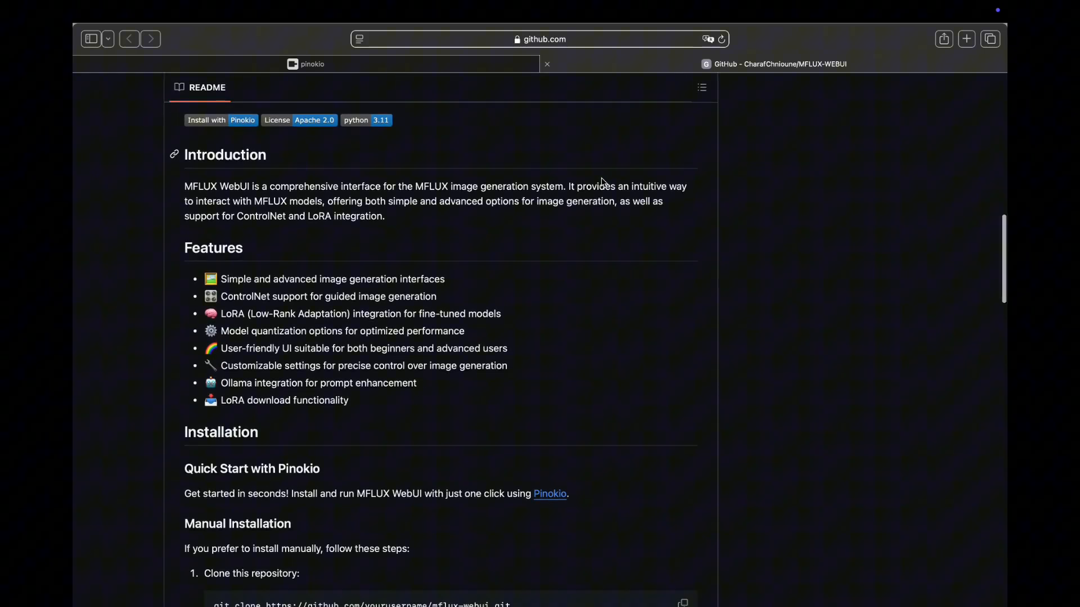
scroll("down", 3)
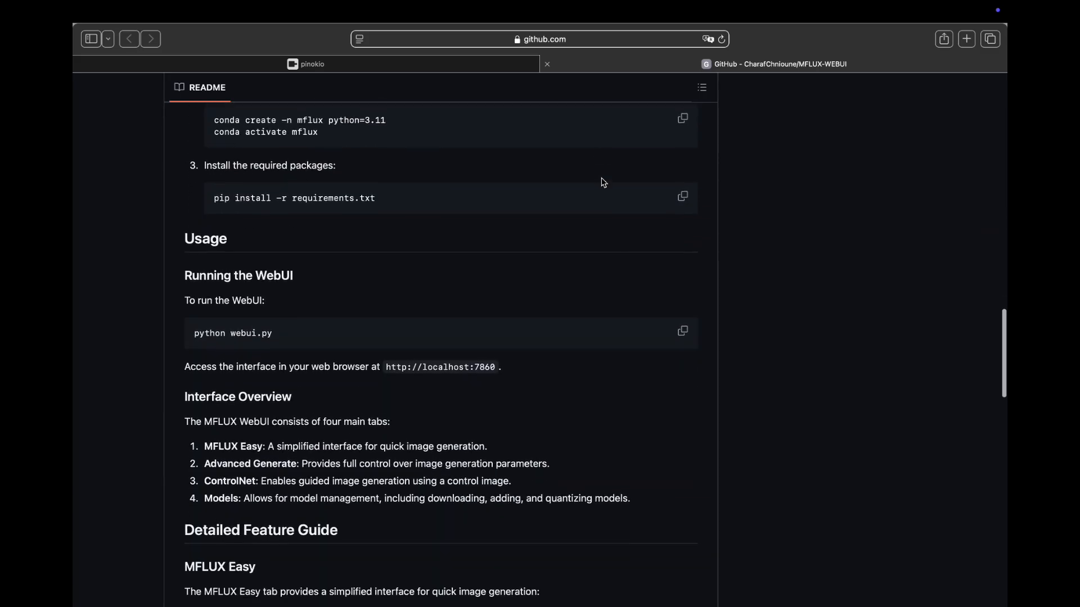
scroll("down", 3)
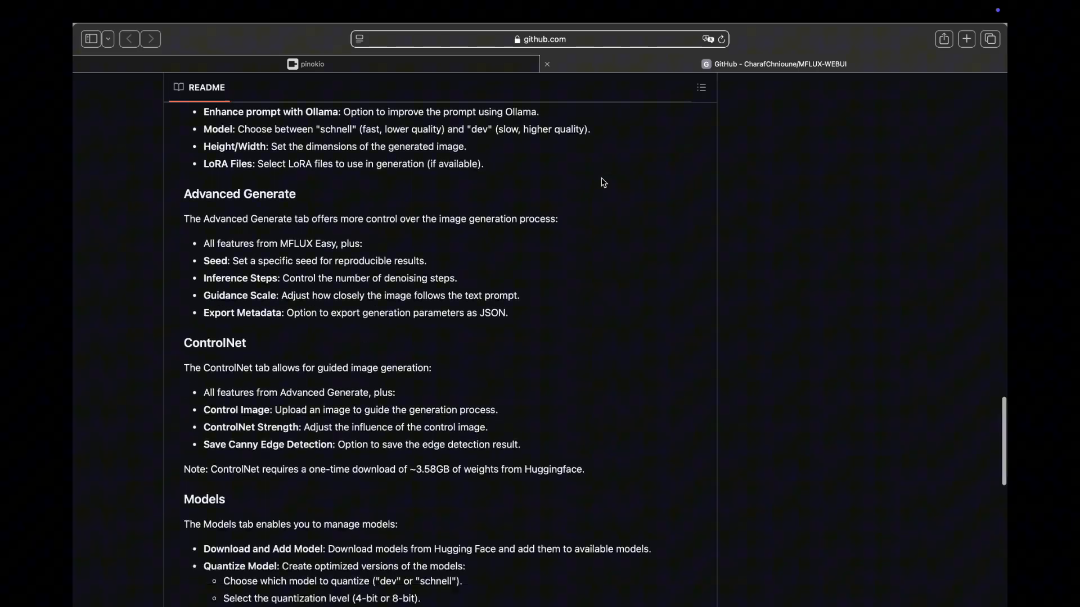
scroll("down", 3)
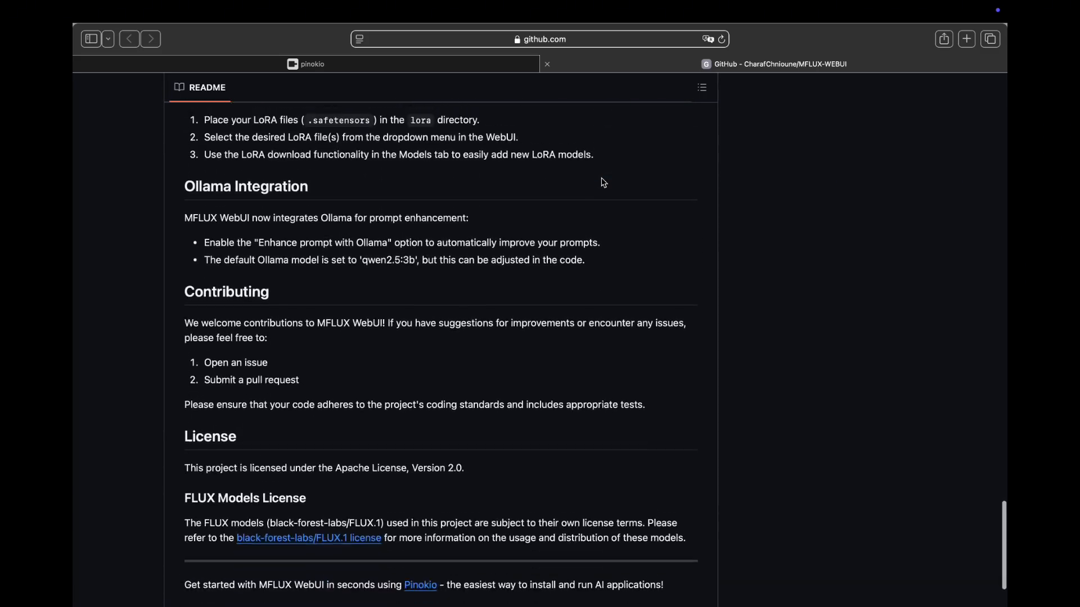
Switch to the AI Motion Studio YouTube channel and browse its Videos tab grid.
left_click(891, 64)
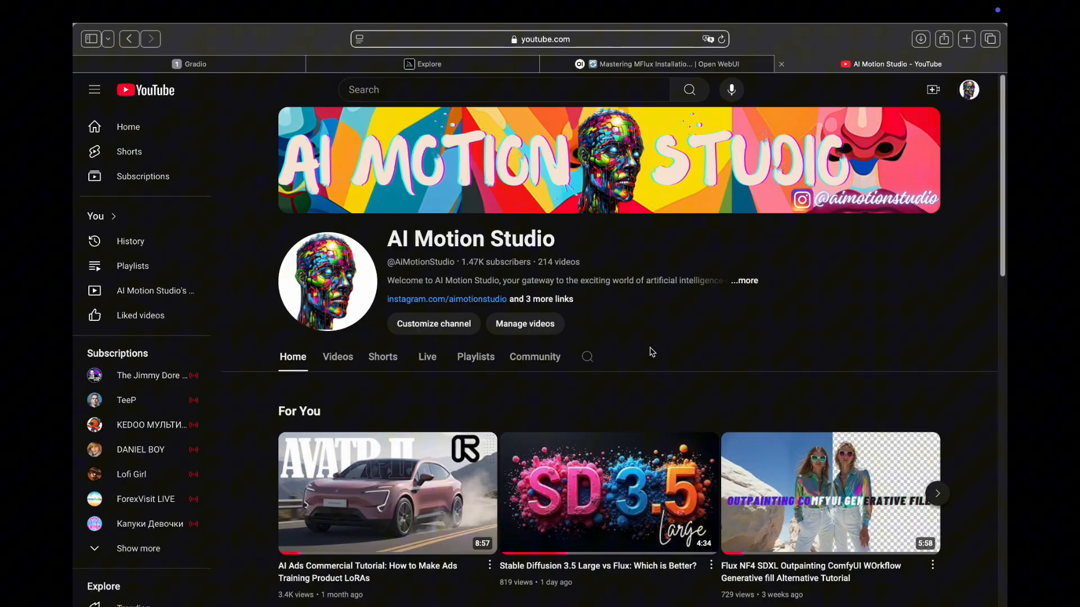
scroll("down", 3)
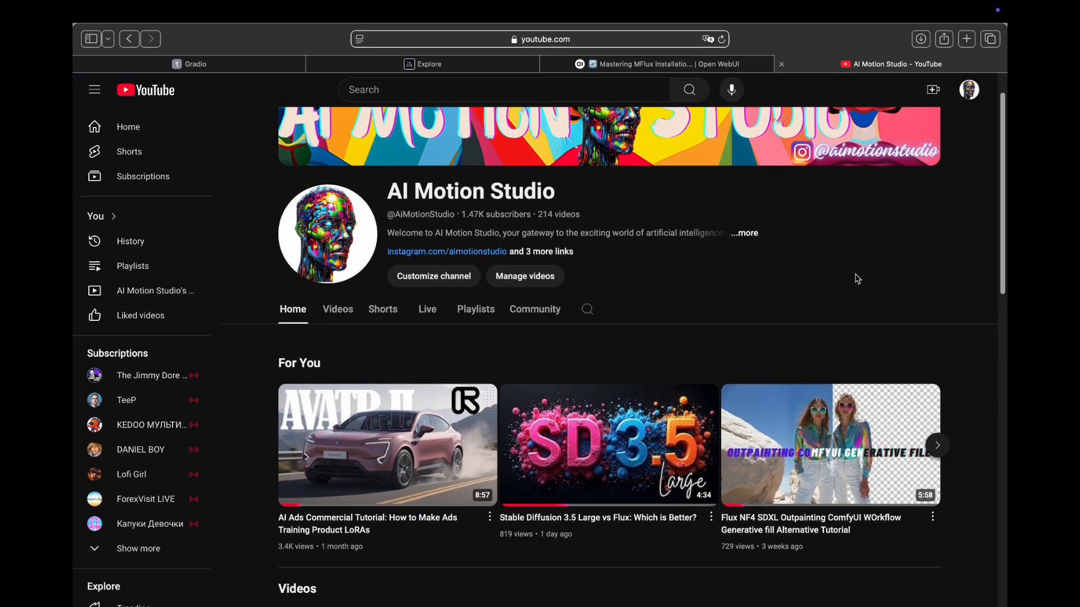
scroll("down", 3)
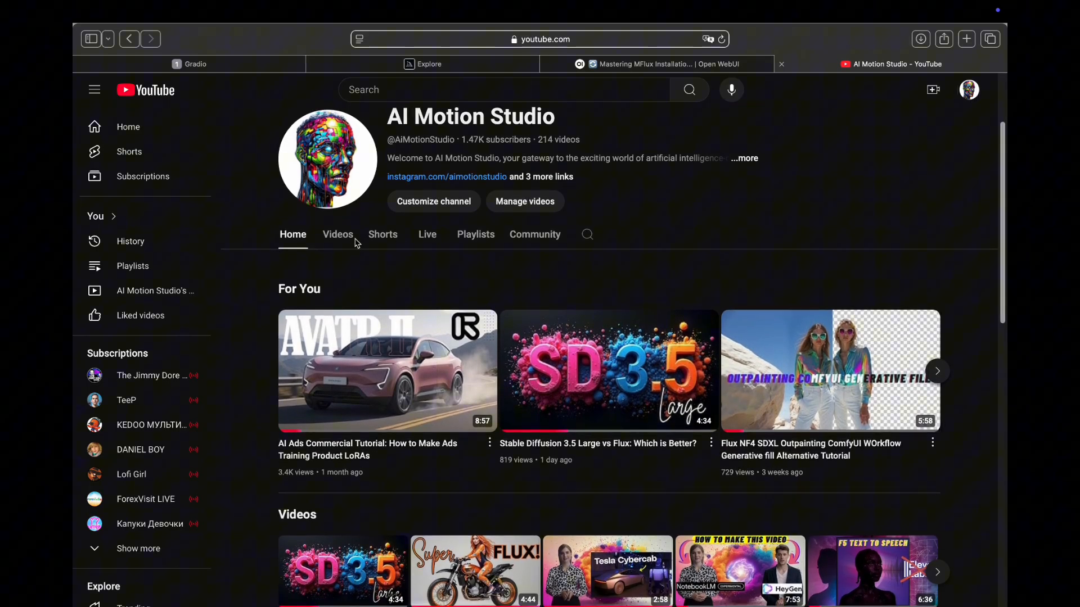
left_click(338, 234)
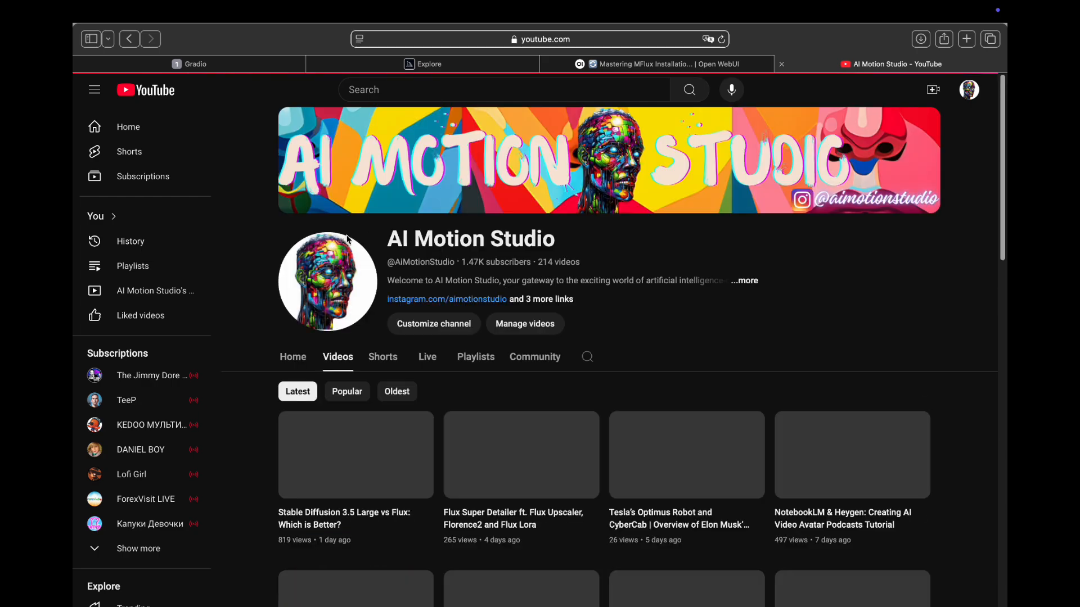
scroll("down", 3)
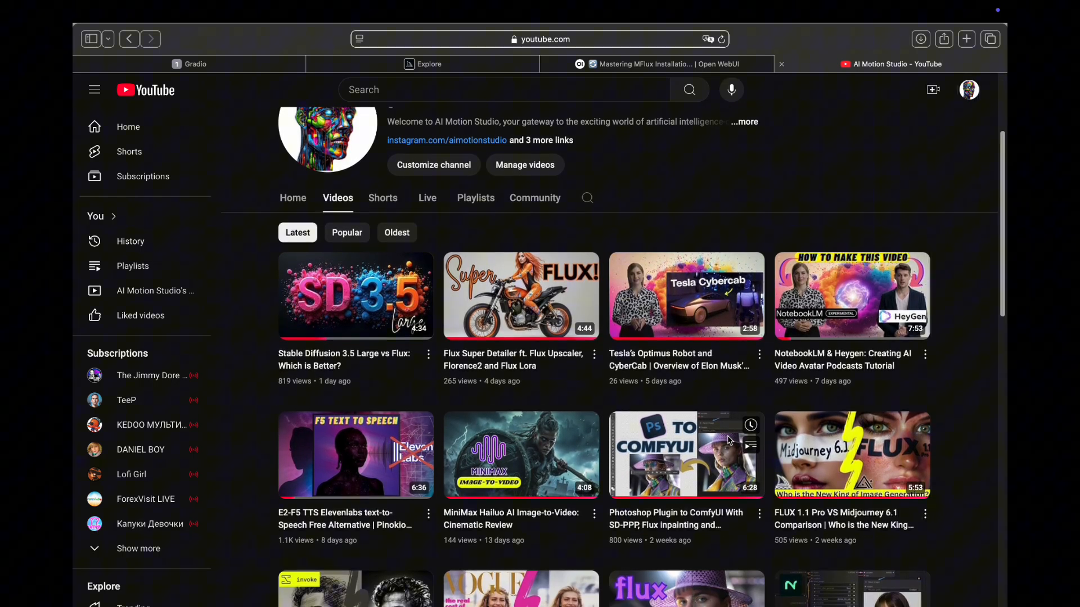
scroll("down", 3)
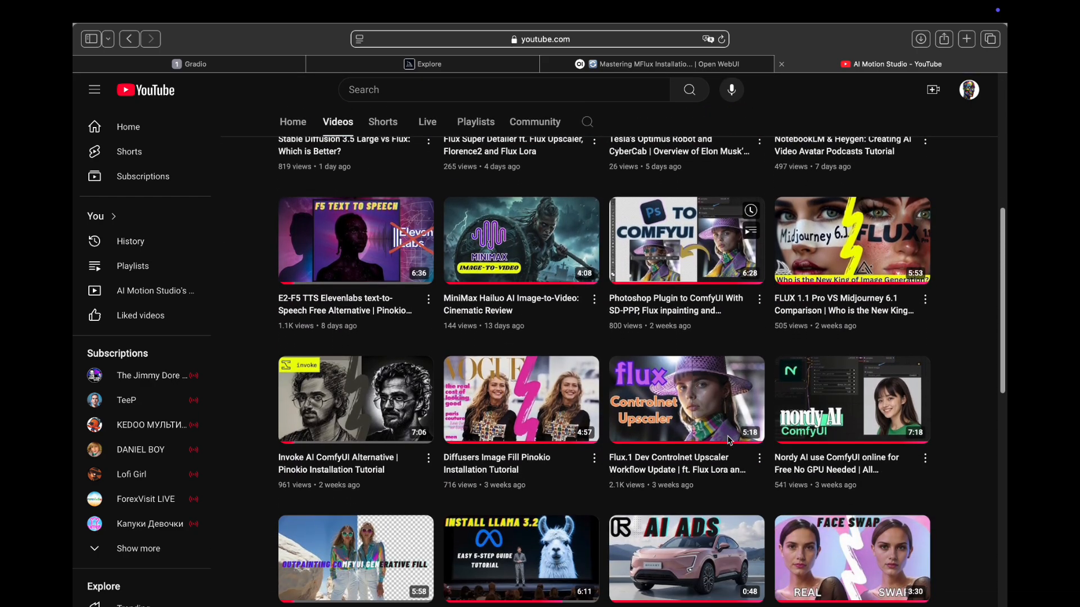
scroll("down", 3)
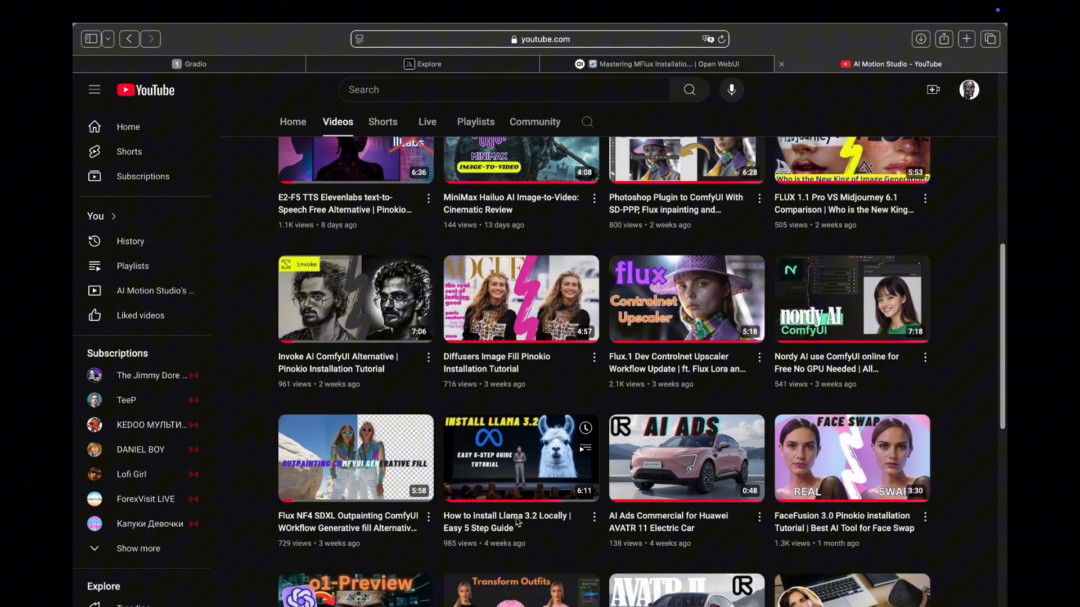
scroll("down", 3)
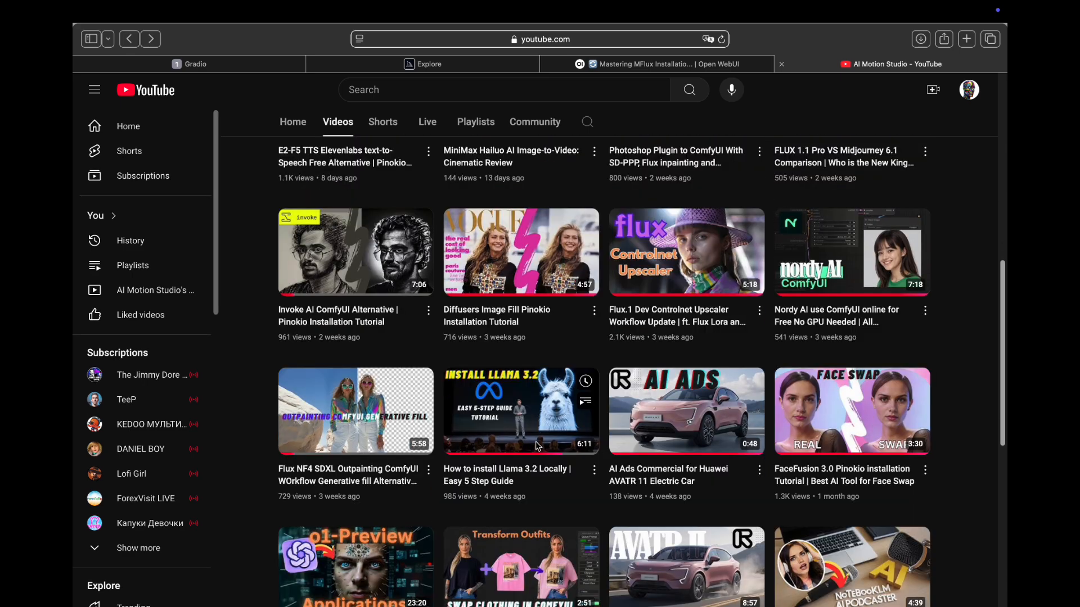
mouse_move(493, 461)
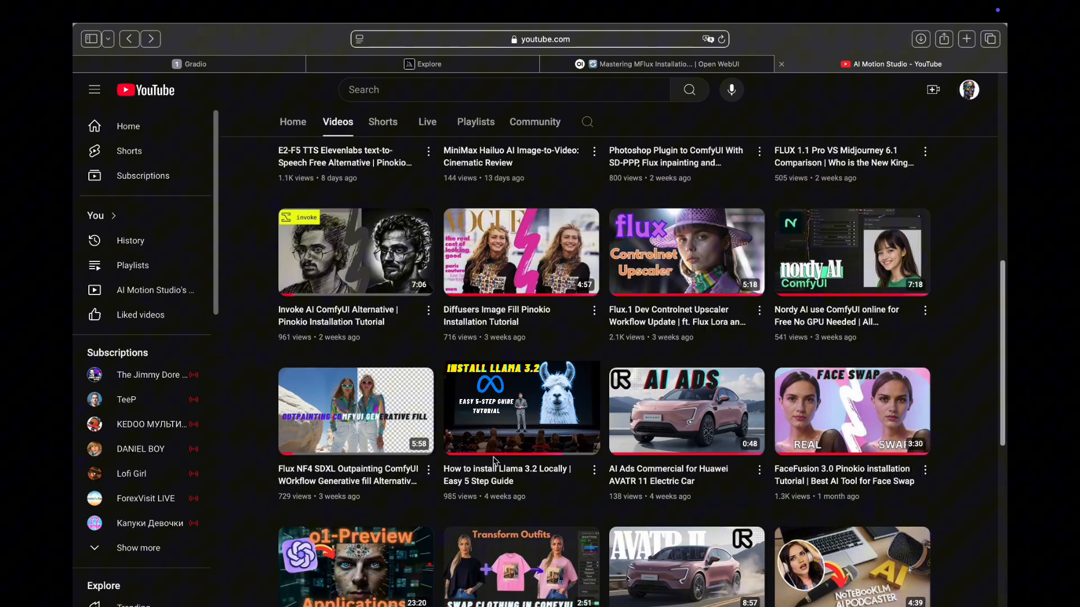
mouse_move(521, 411)
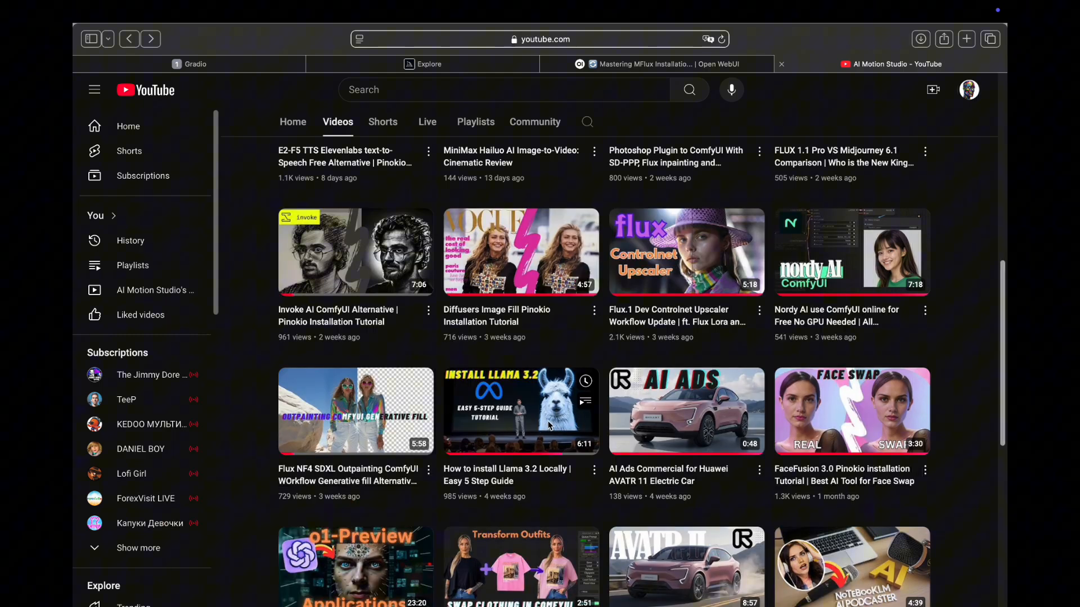
mouse_move(473, 393)
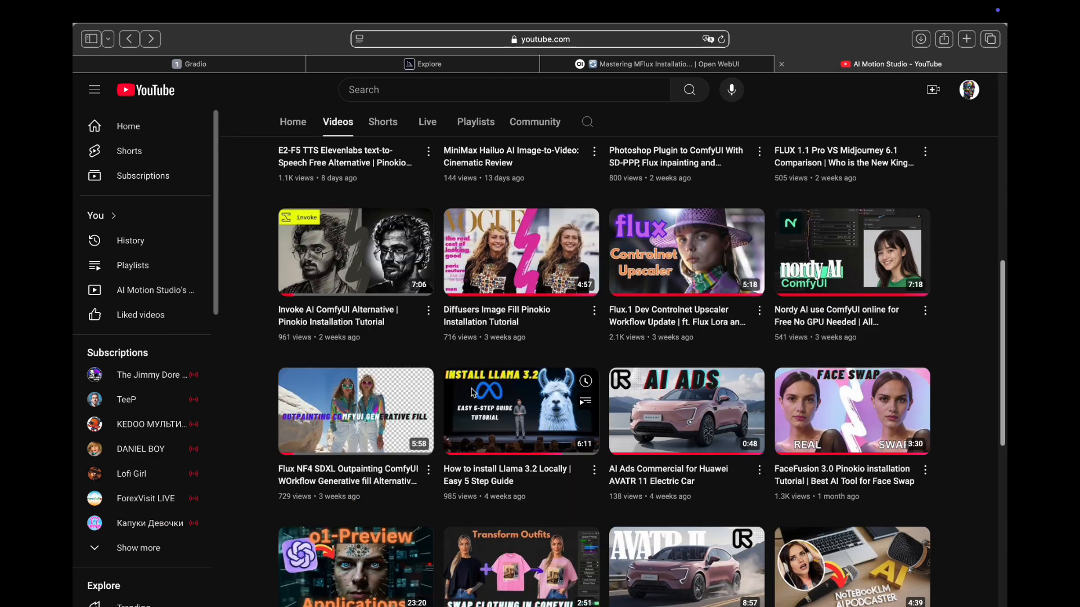
mouse_move(484, 457)
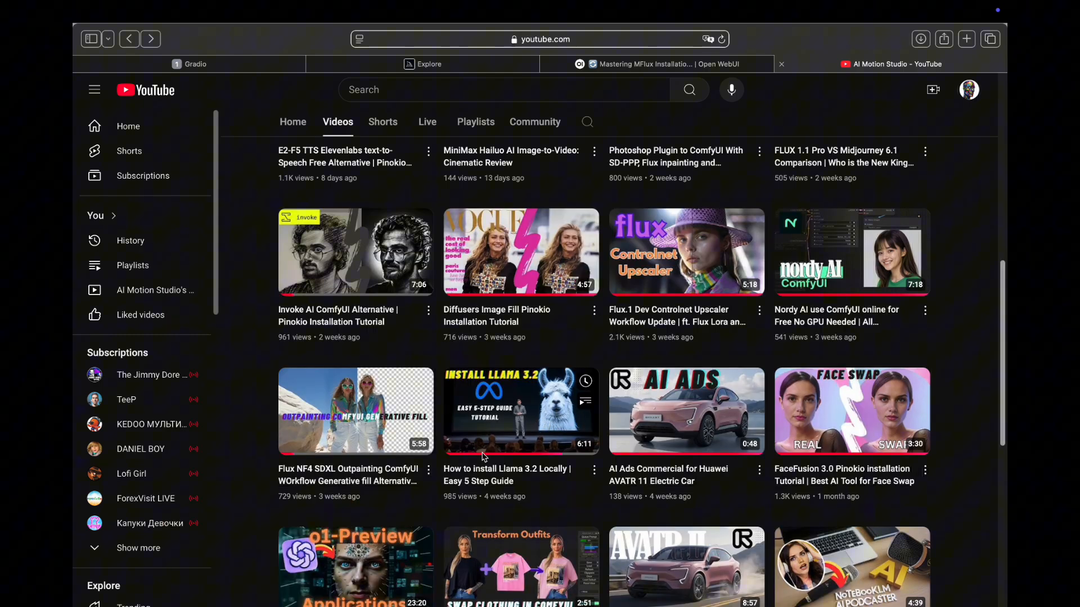
mouse_move(732, 19)
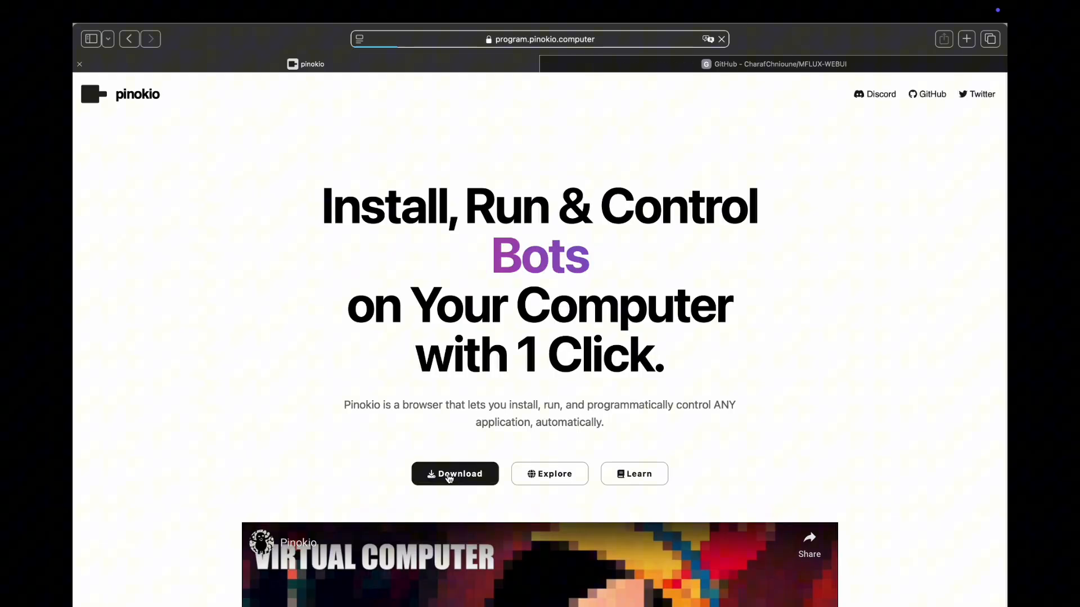
Open pinokio.computer's Mac install section and download Pinokio for Apple Silicon.
left_click(455, 473)
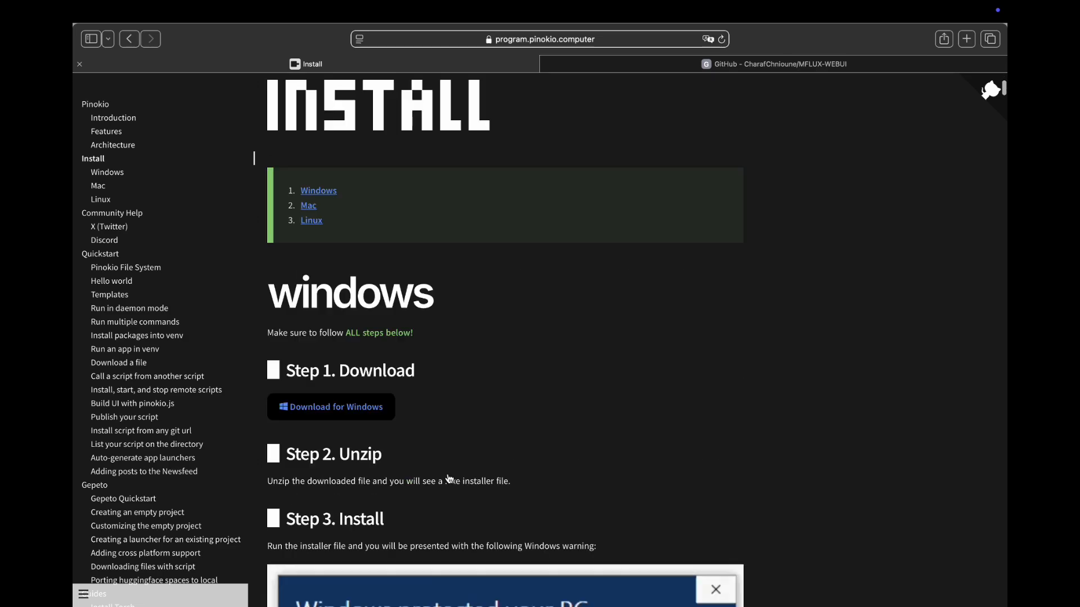
scroll("up", 3)
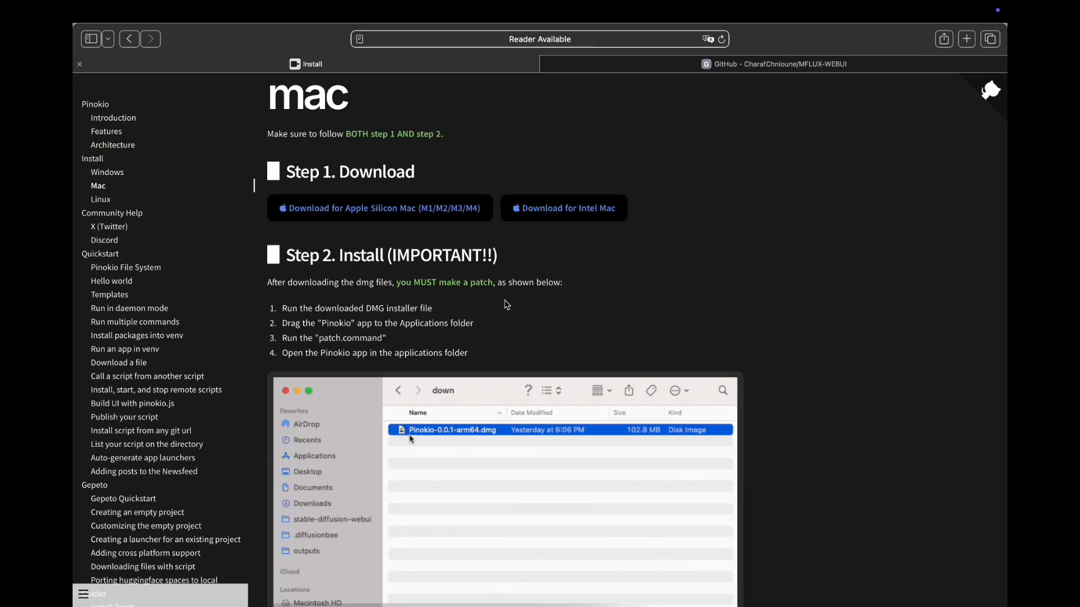
left_click(378, 208)
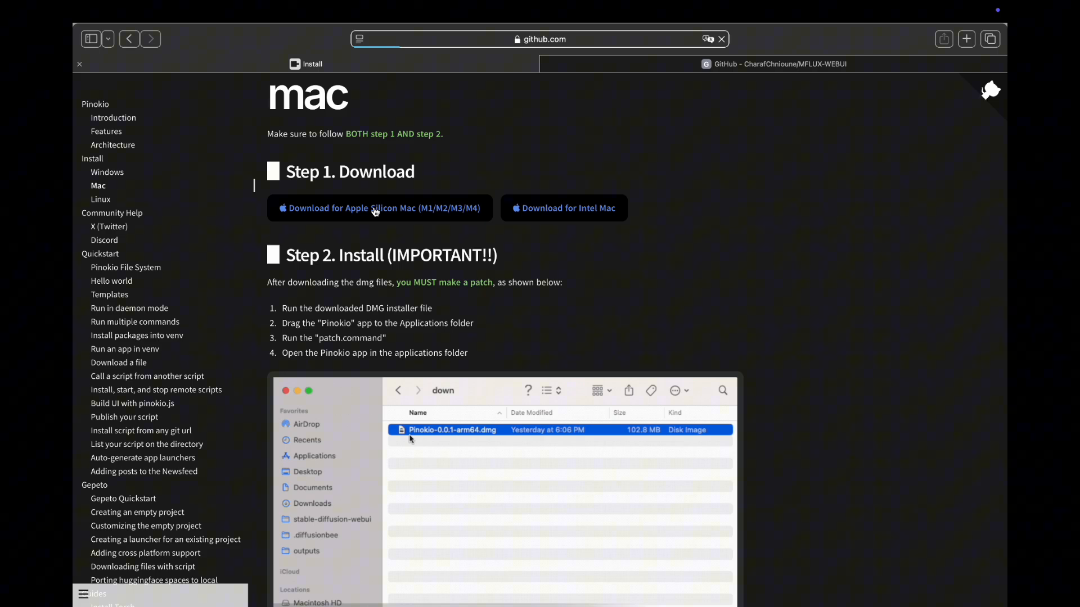
left_click(379, 208)
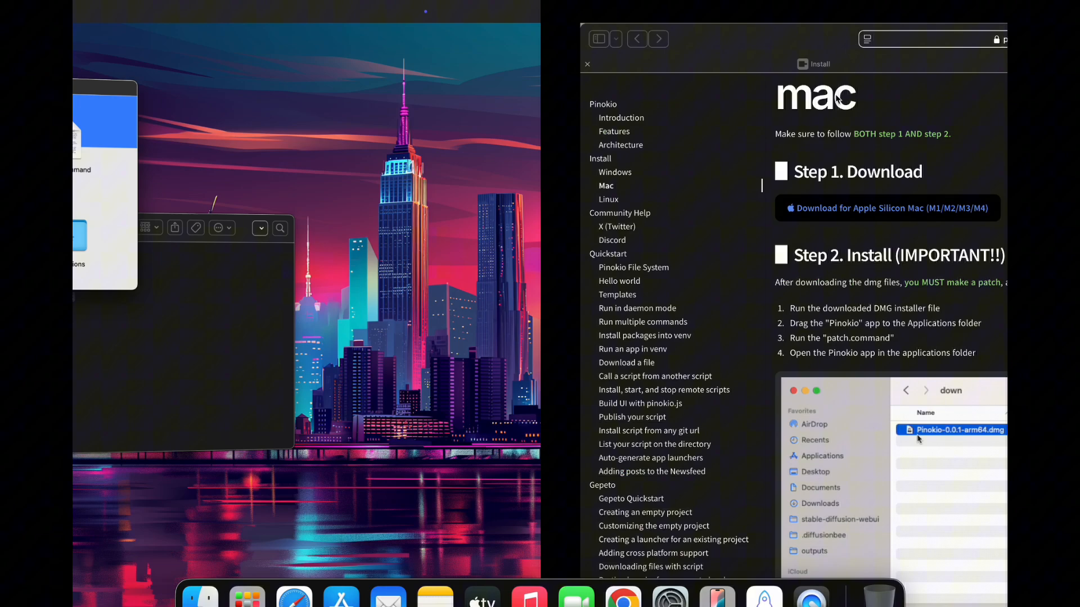
Mount the Pinokio disk image and attempt to run patch.command, which macOS blocks.
double_click(956, 429)
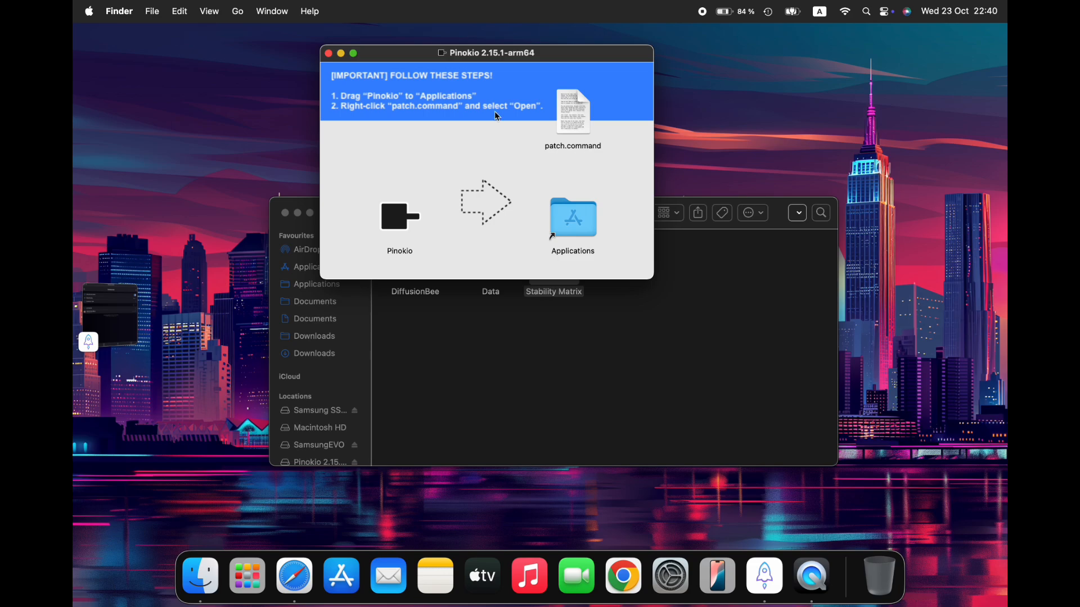
mouse_move(395, 145)
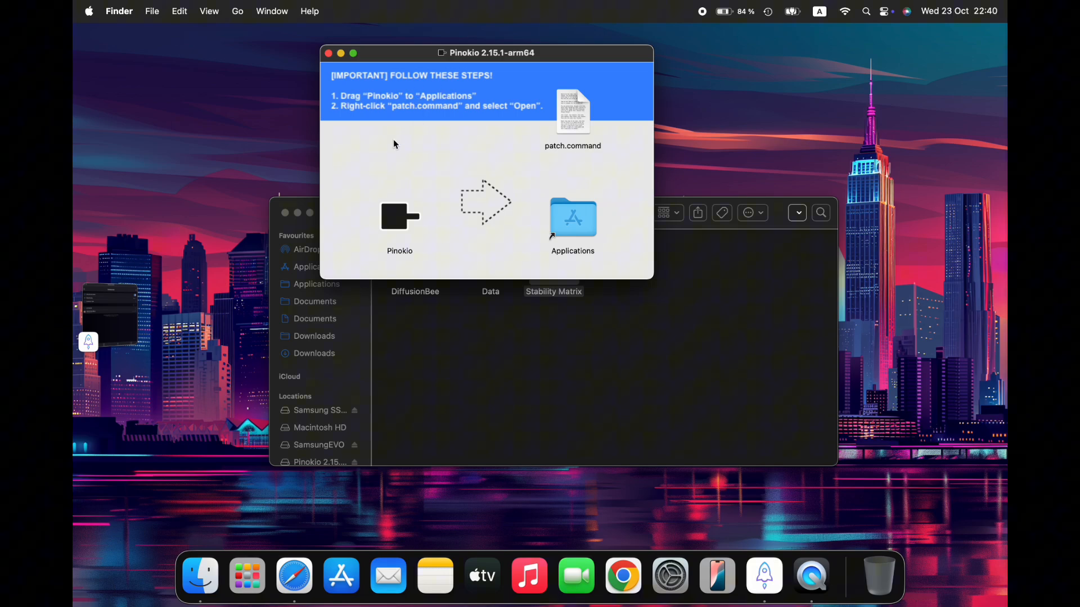
left_click(400, 217)
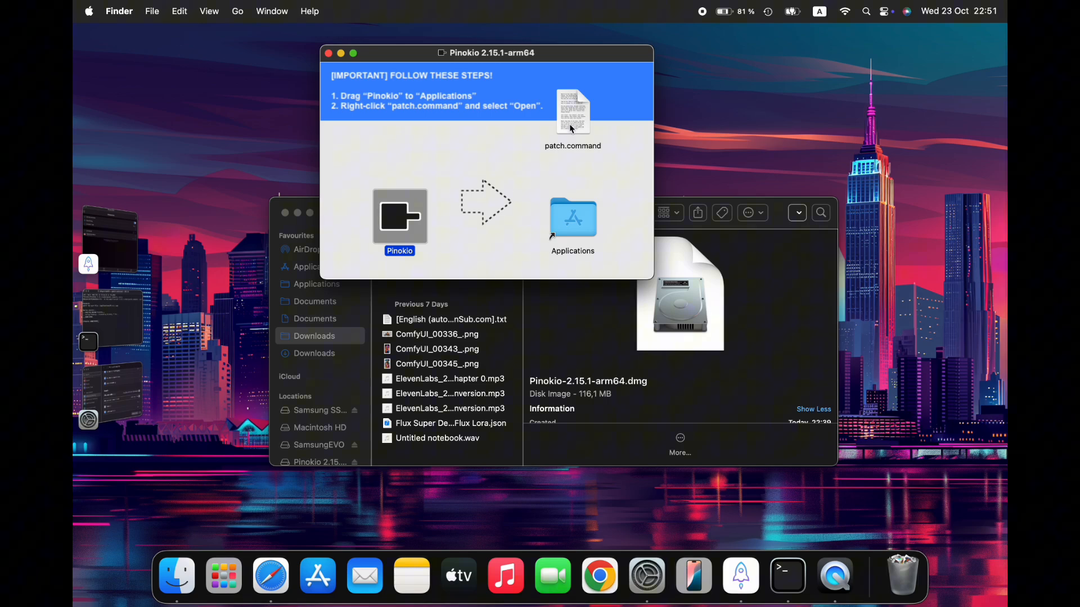
right_click(572, 111)
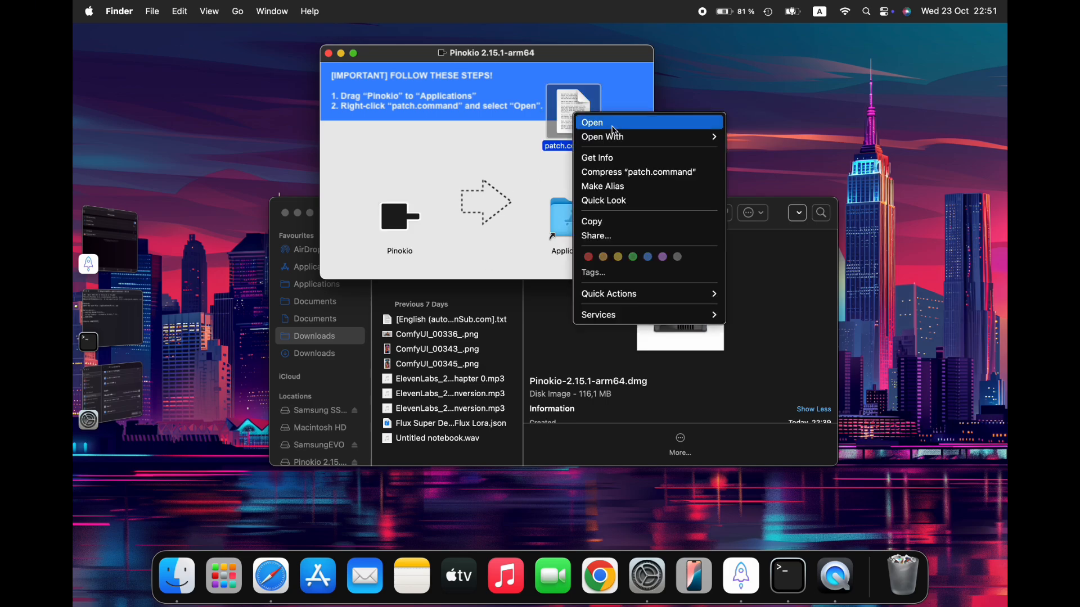
left_click(592, 122)
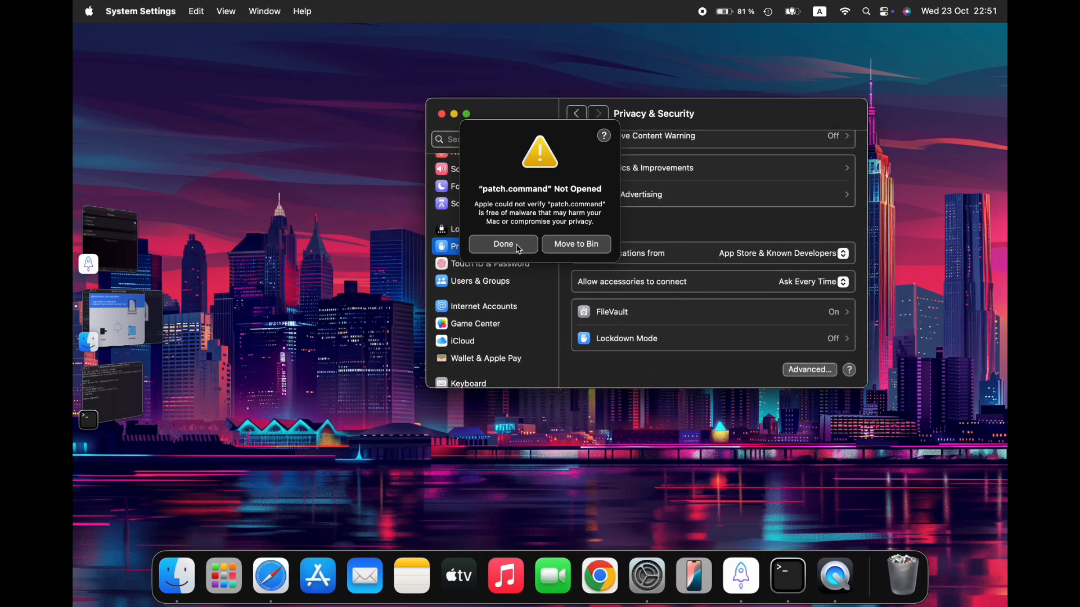
Dismiss the warning, choose Open Anyway in Privacy & Security, and approve with the admin password.
left_click(503, 244)
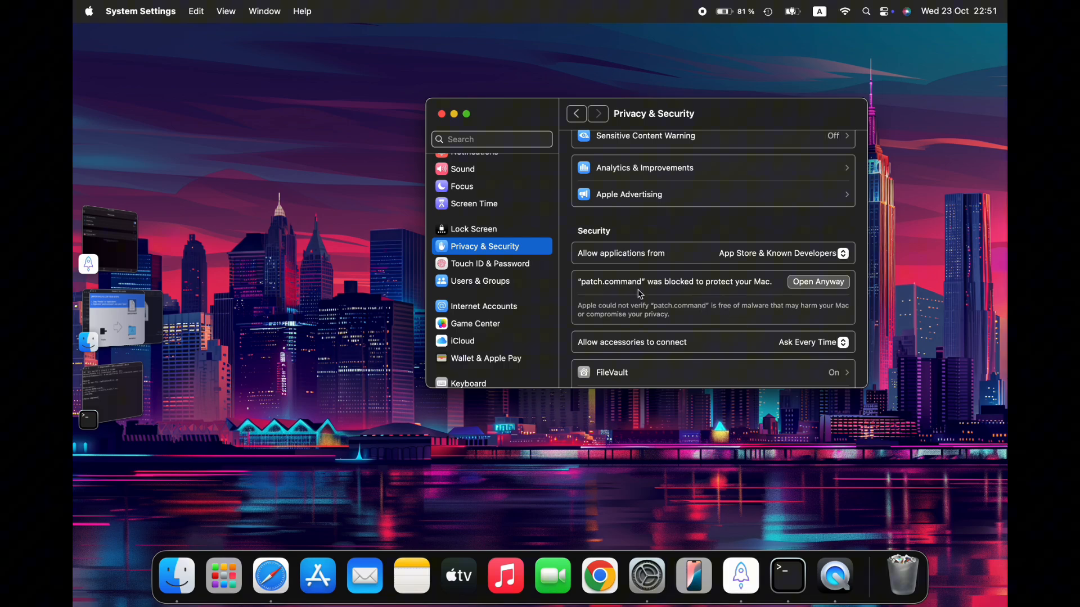
mouse_move(807, 288)
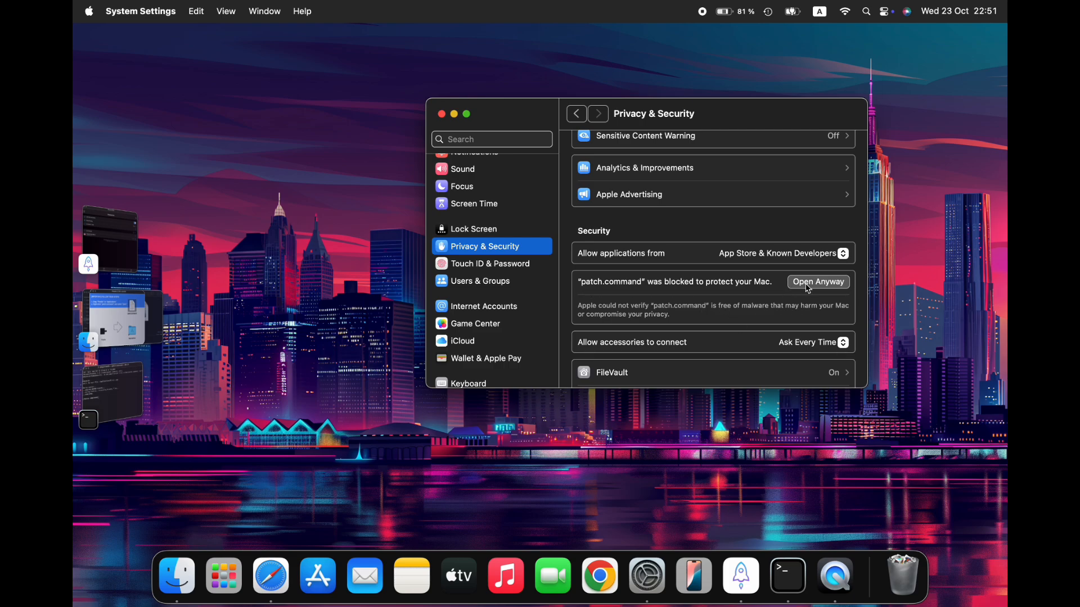
left_click(817, 282)
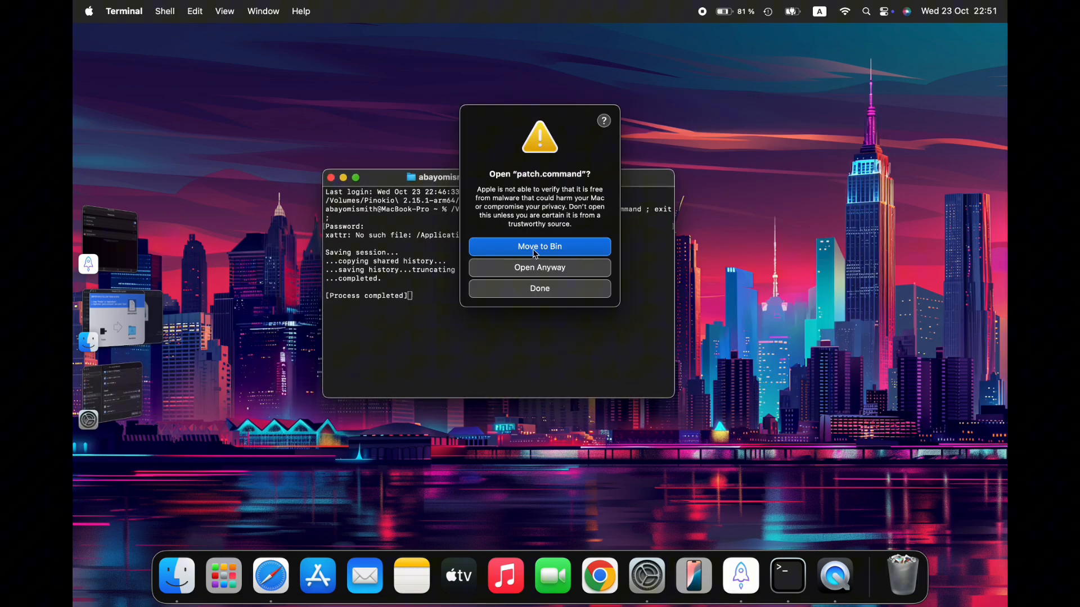
left_click(540, 267)
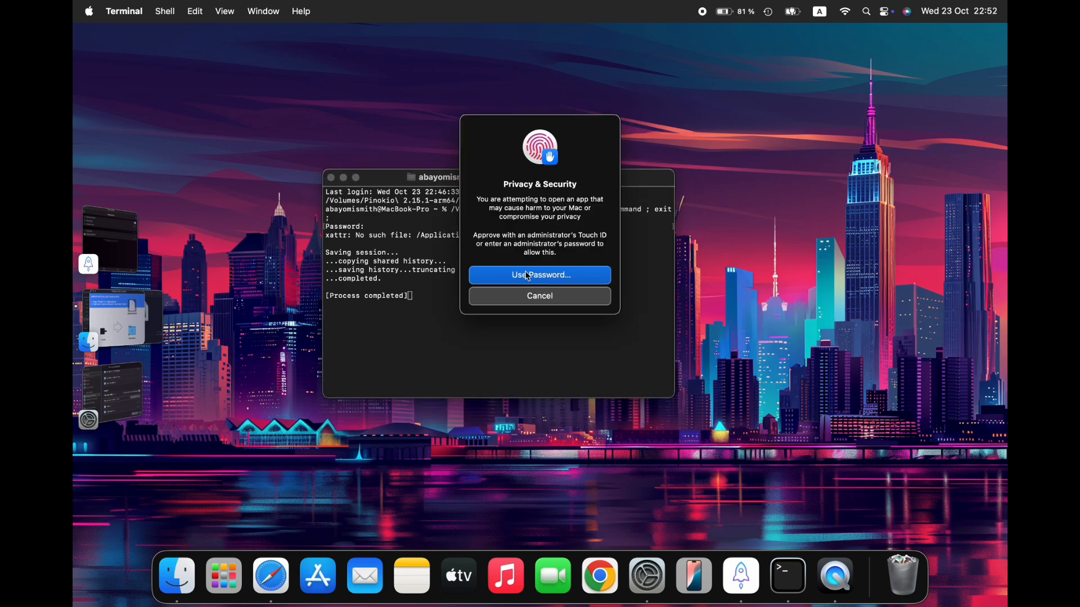
left_click(540, 275)
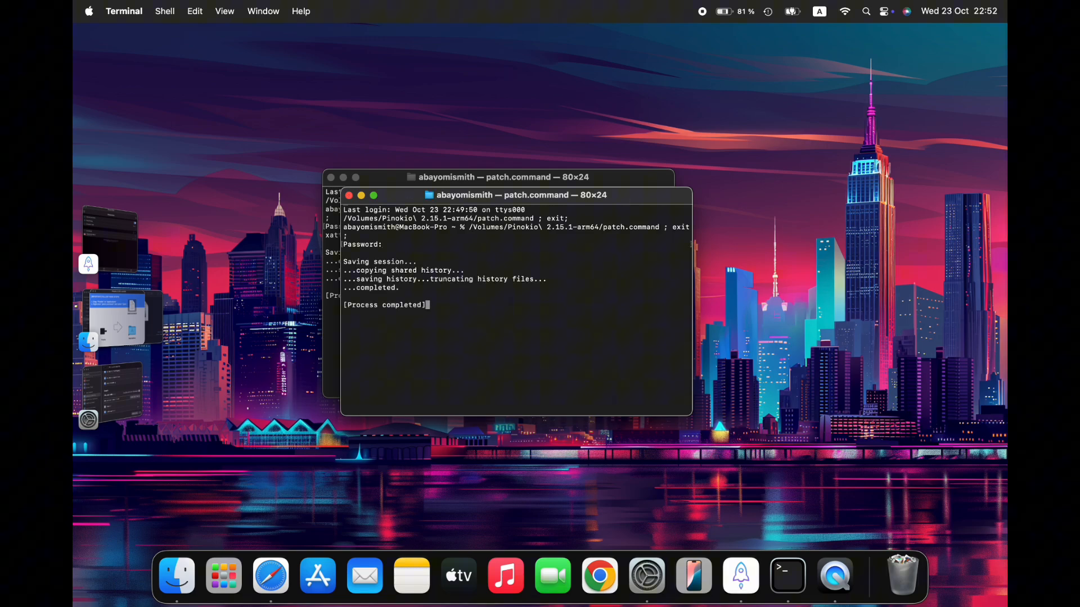
mouse_move(453, 298)
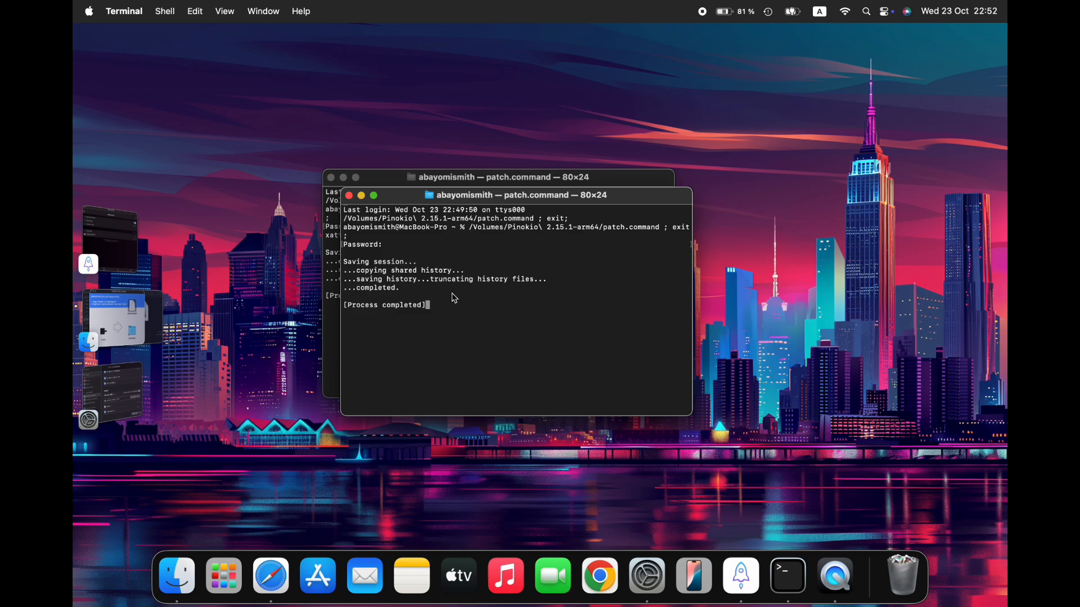
mouse_move(509, 282)
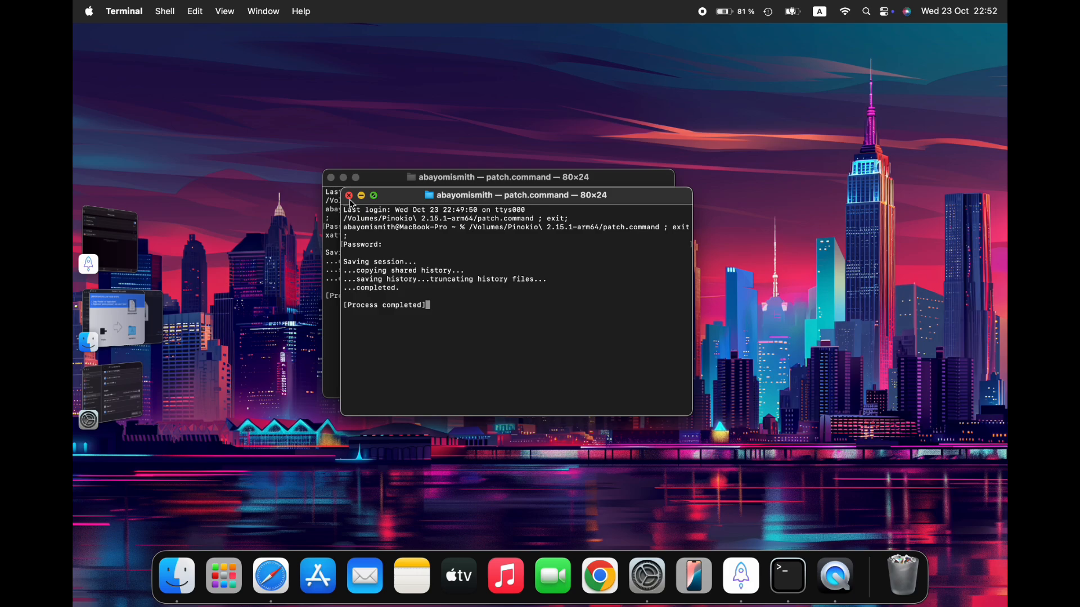
Close the Terminal window and scroll Finder's Applications folder down to Pinokio.
left_click(348, 196)
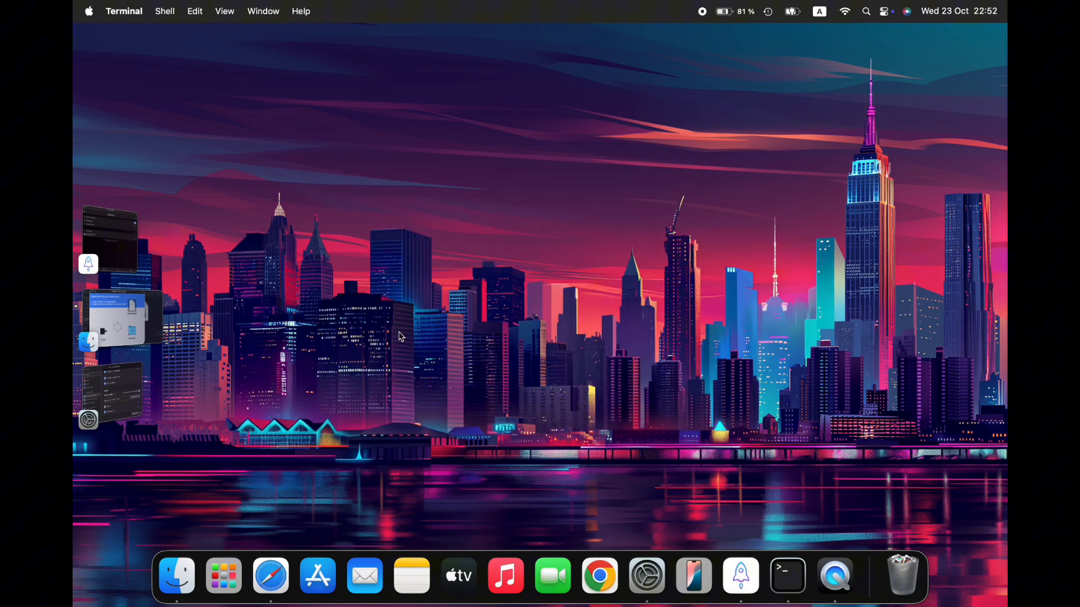
left_click(176, 576)
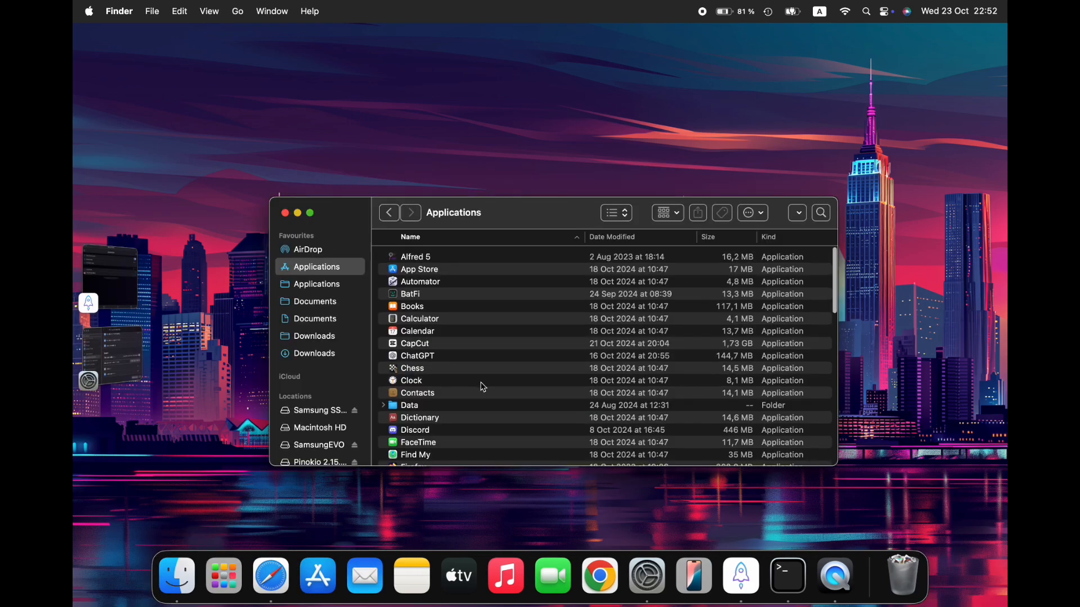
scroll("down", 3)
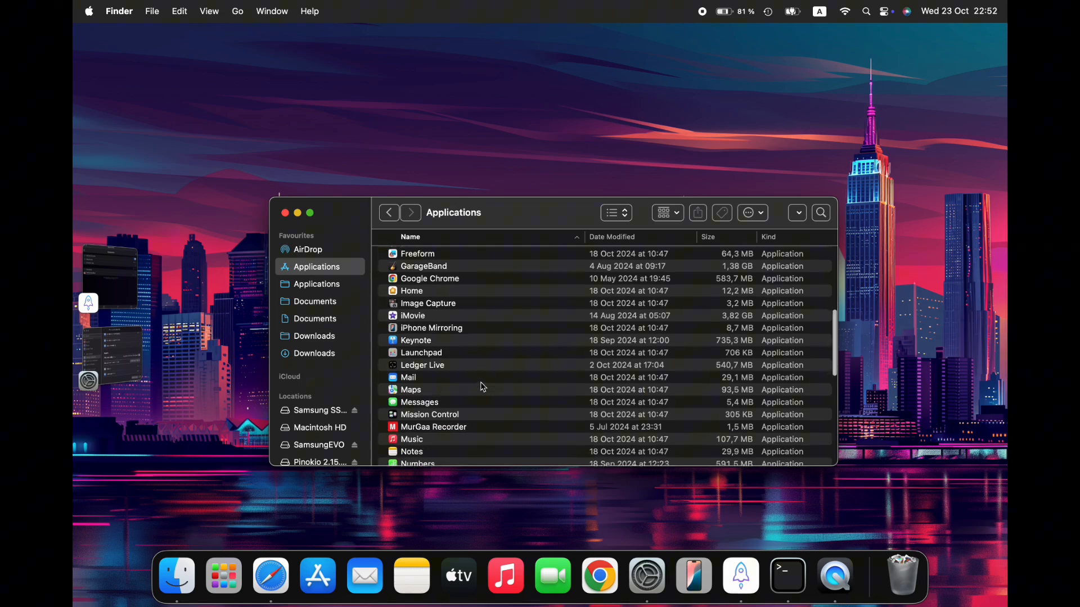
scroll("down", 3)
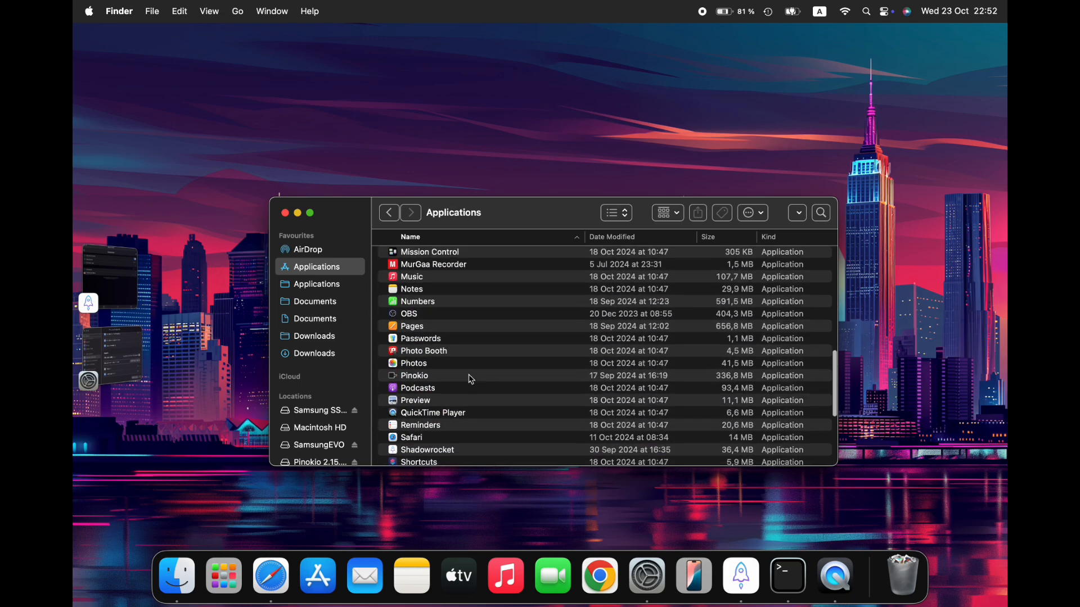
Launch Pinokio, save the default Home folder with the dark theme, and reach the MFLUX-WEBUI page.
left_click(413, 375)
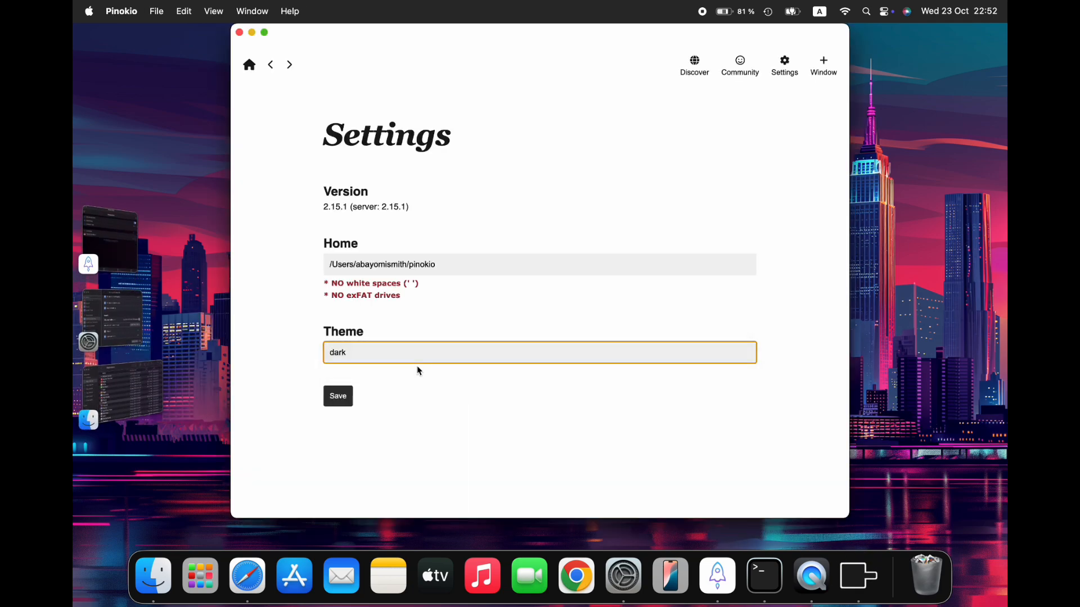
left_click(337, 396)
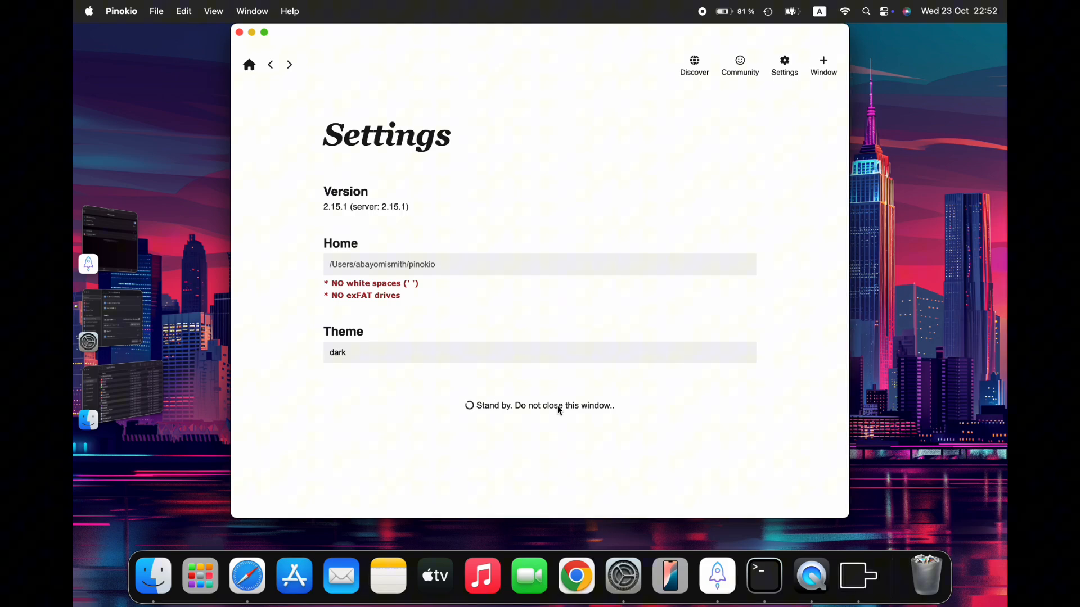
left_click(248, 65)
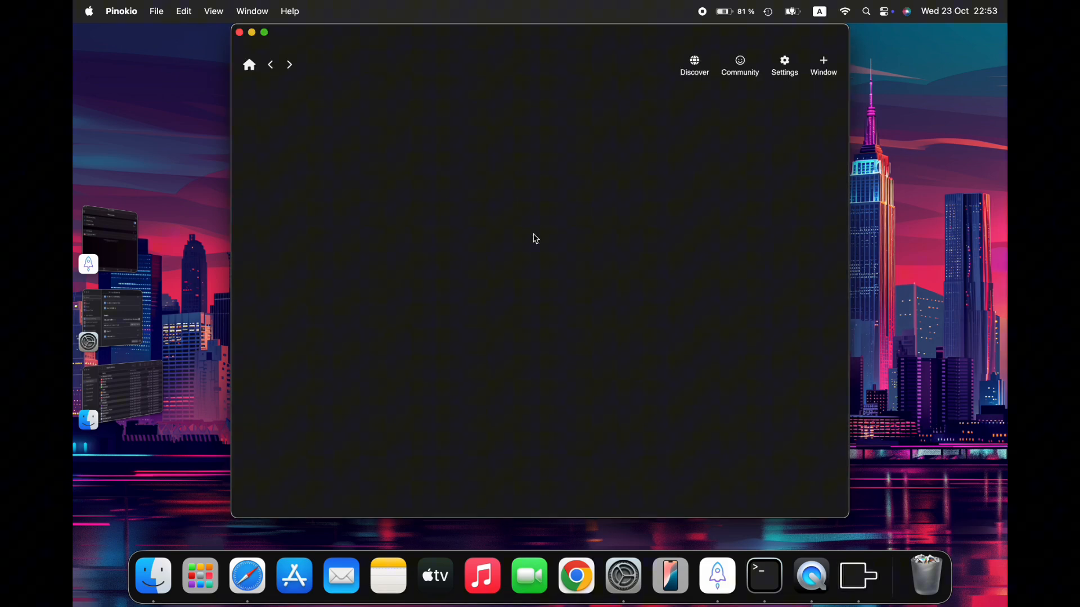
left_click(694, 65)
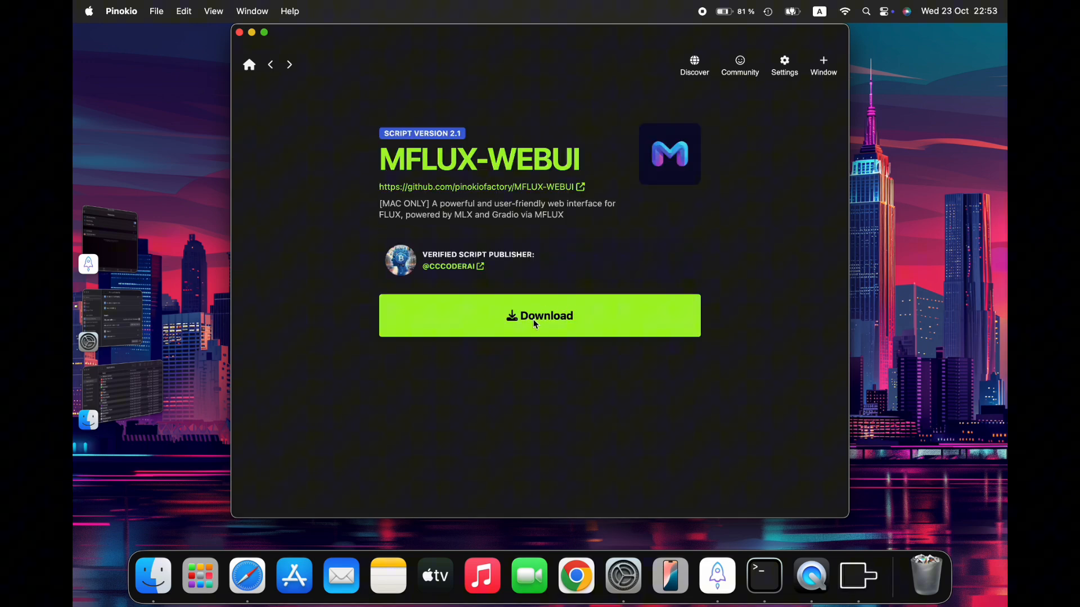
Download the MFLUX-WEBUI script and install missing dependencies like conda and git.
left_click(540, 316)
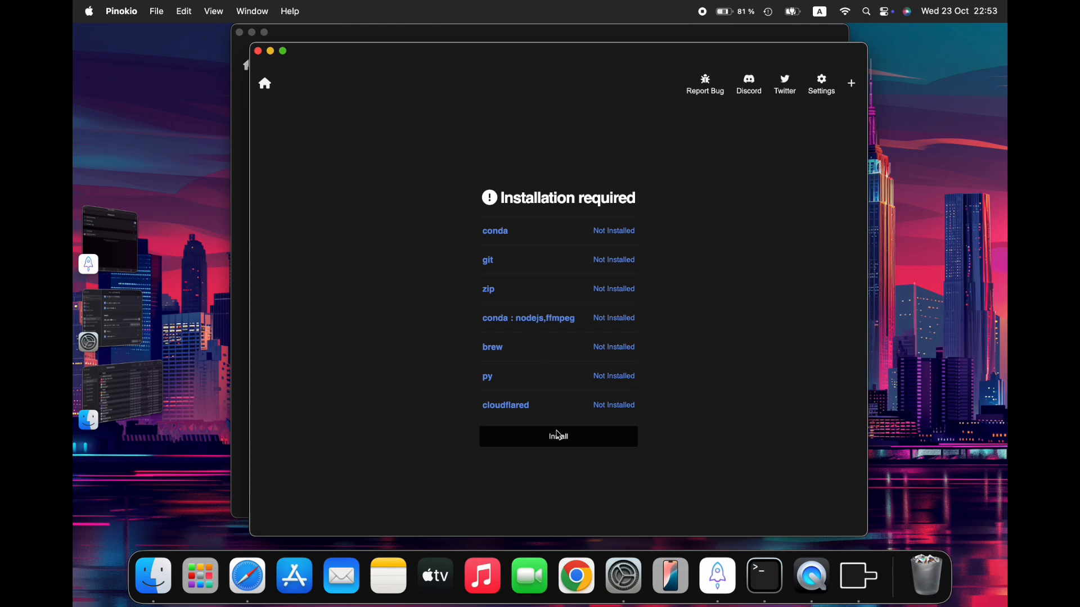
left_click(558, 436)
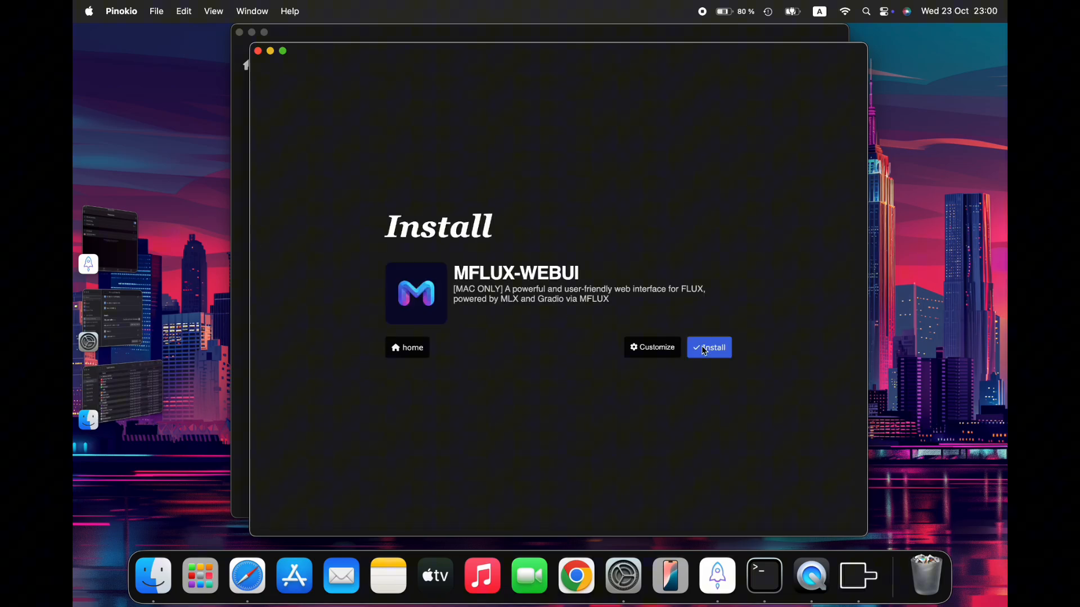
Start the MFLUX-WEBUI installation with the blue Install button.
left_click(708, 347)
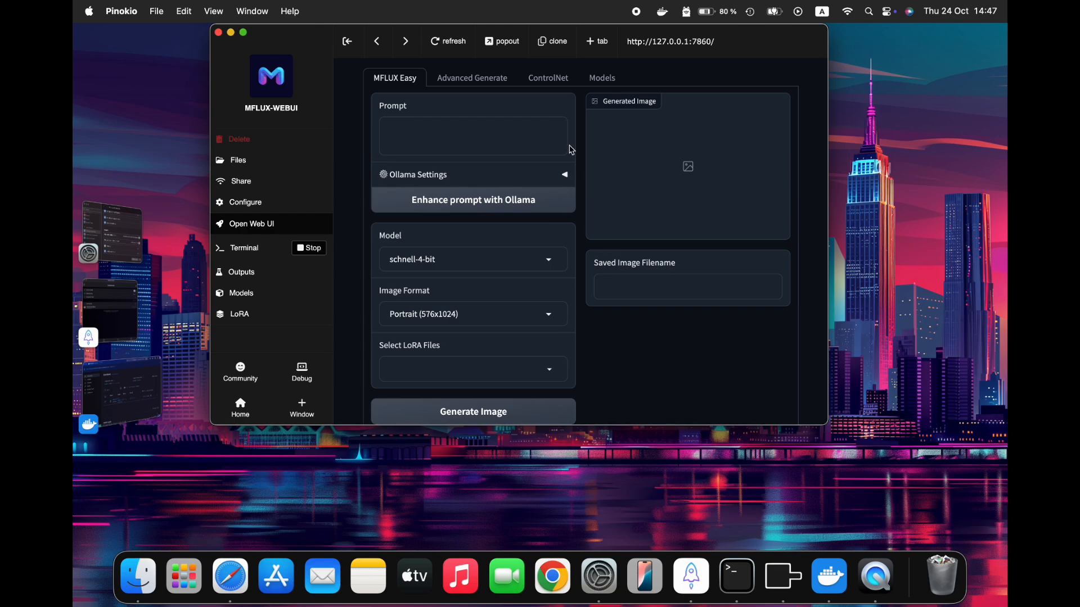
Pop out the running MFLUX-WEBUI interface into a browser window.
left_click(502, 42)
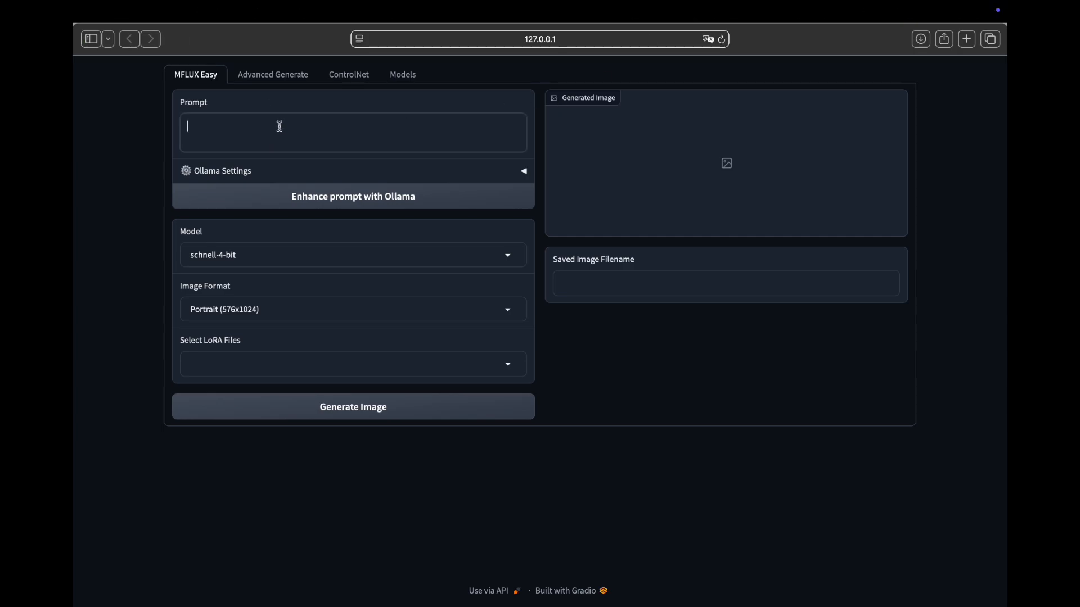
mouse_move(957, 55)
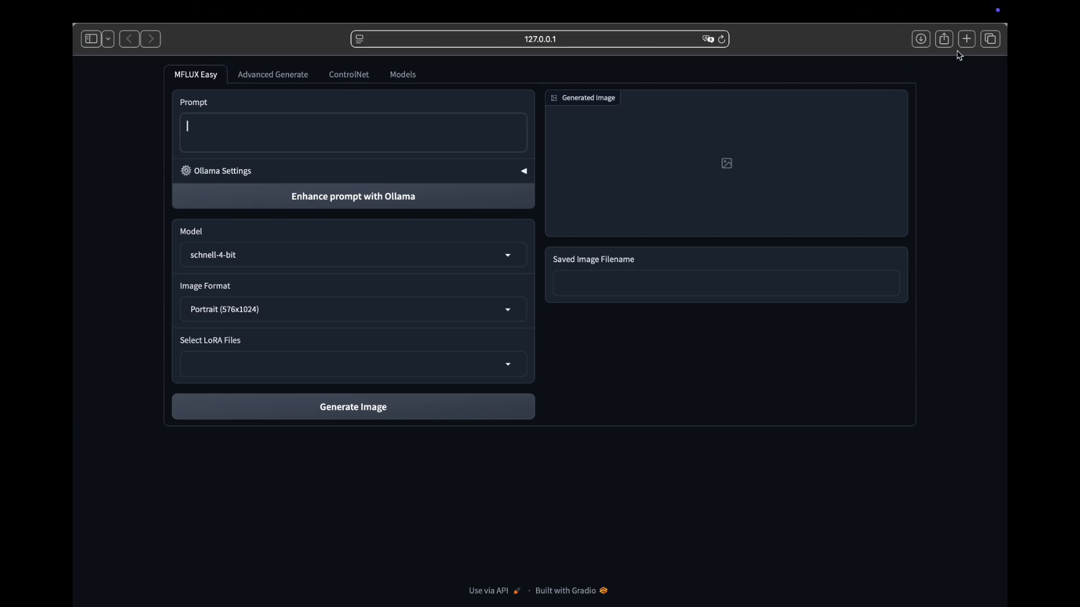
mouse_move(526, 122)
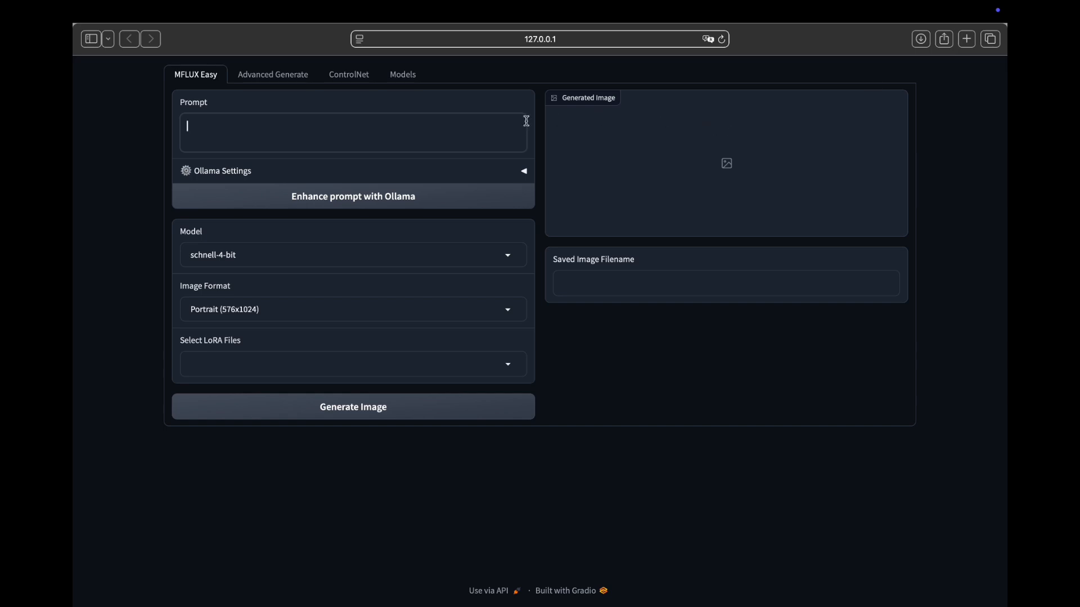
Type the prompt 'a woman in a golden dress in a runway' on the Easy tab.
type("i")
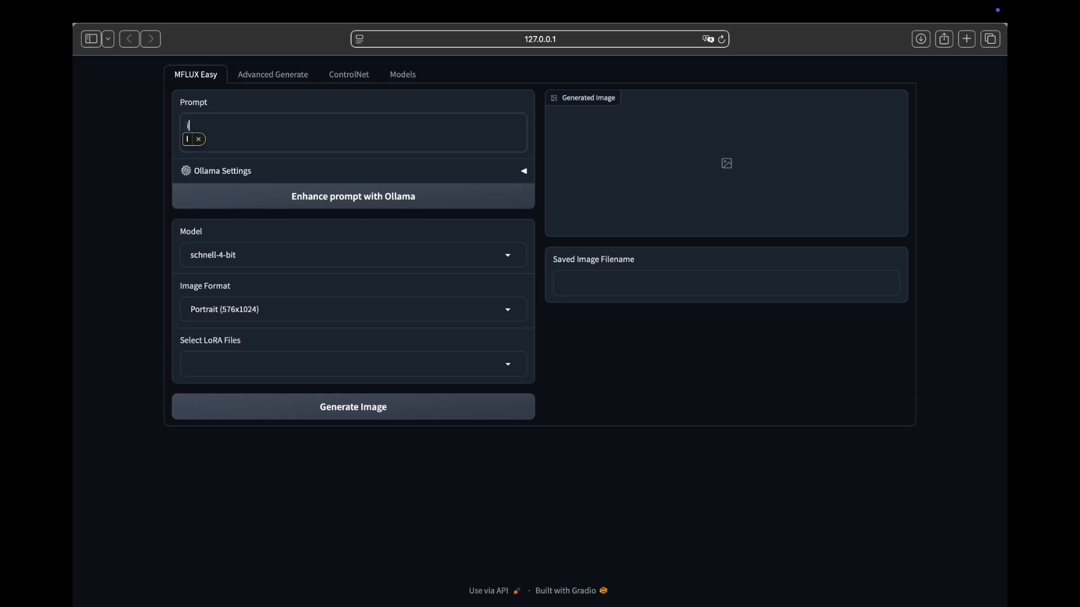
type("a wom")
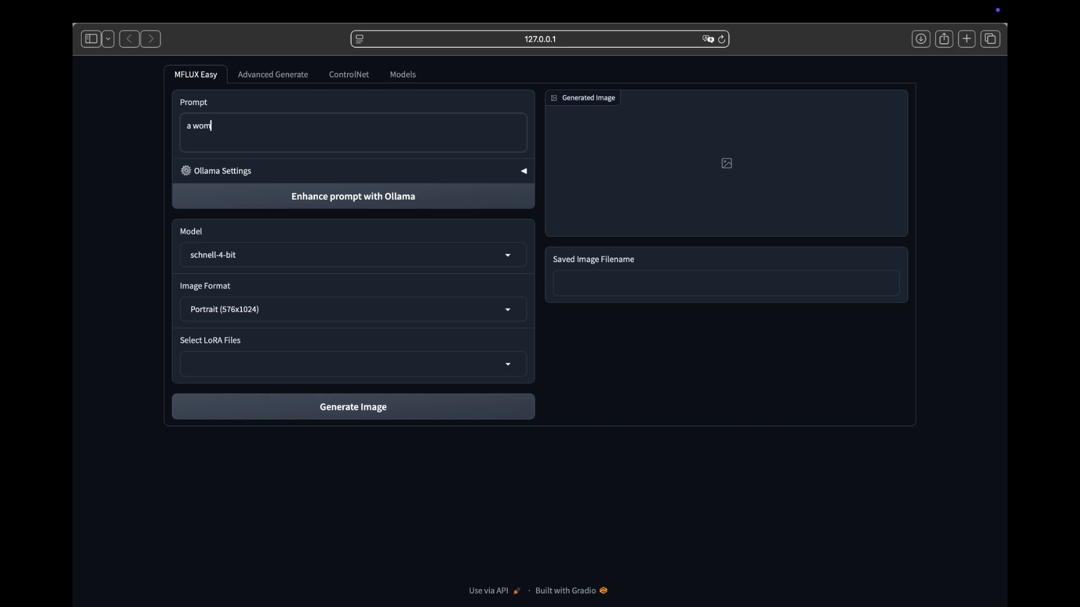
type("an in a")
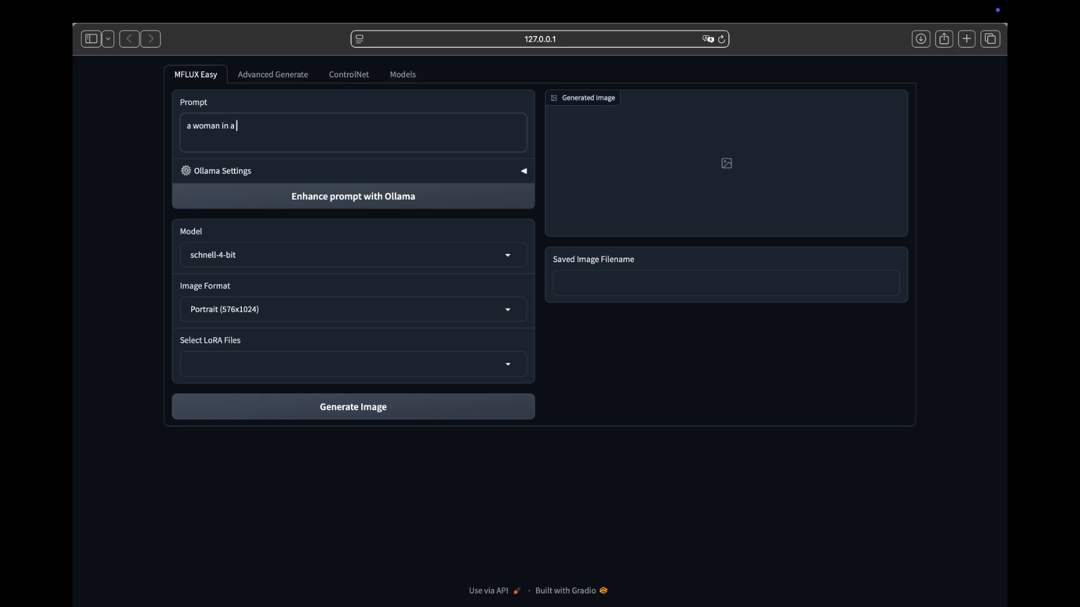
type("golden dress")
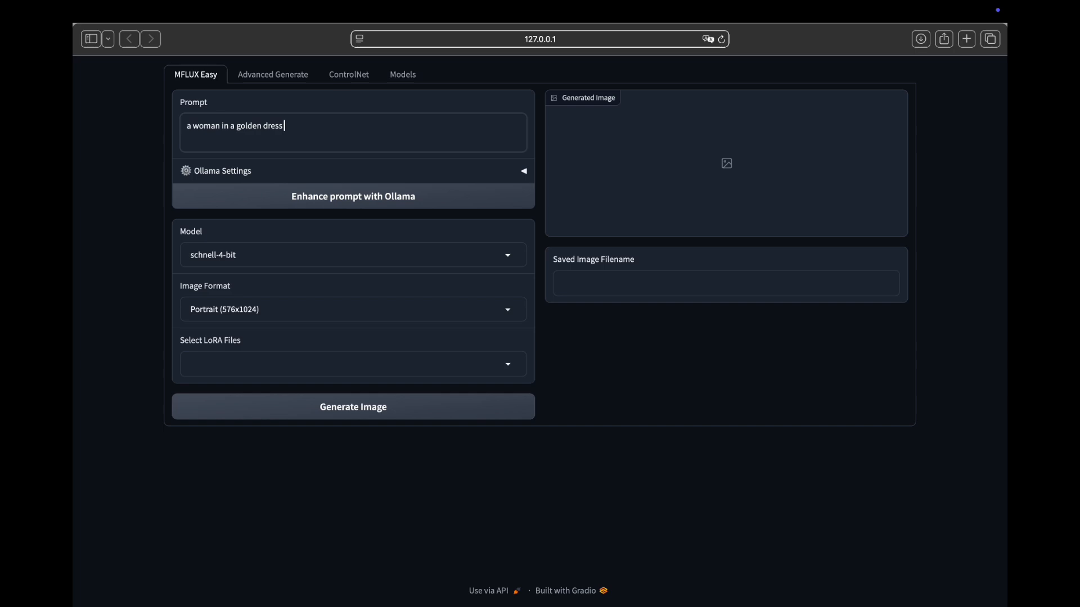
type("in a runway")
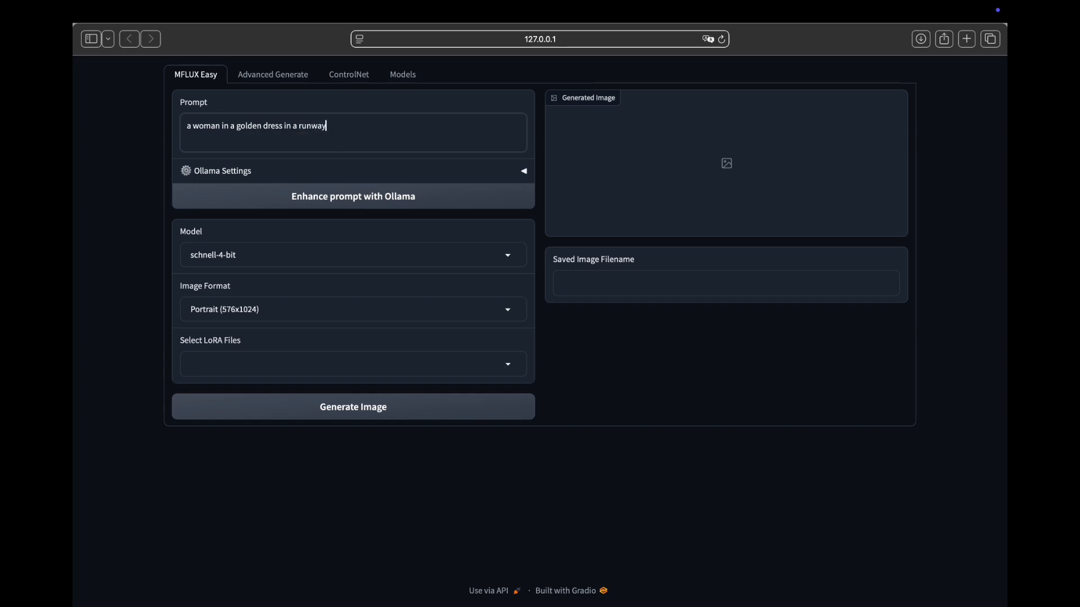
mouse_move(286, 253)
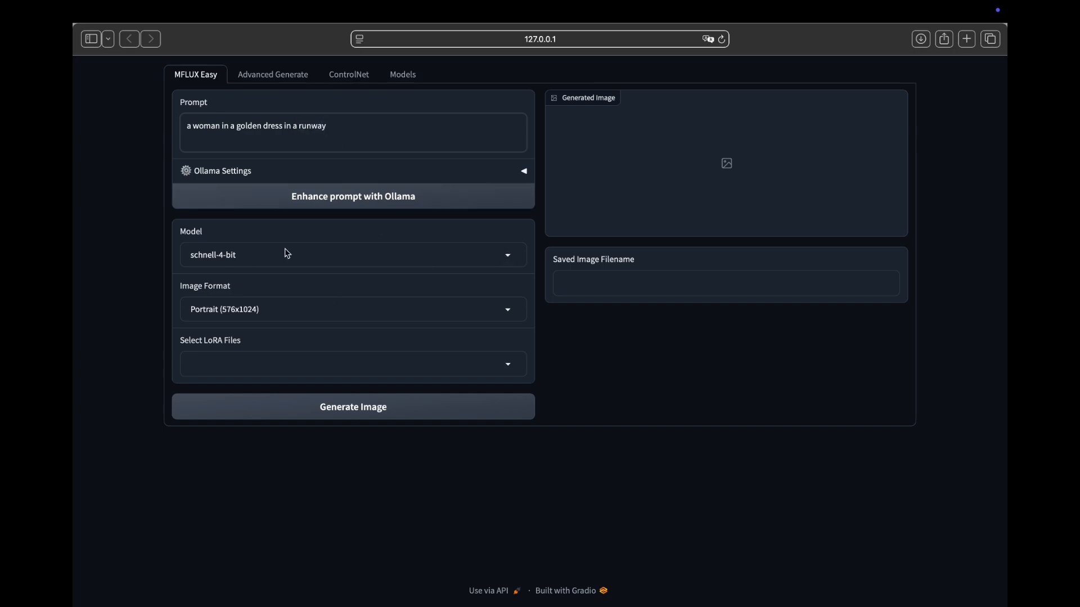
Generate the portrait image with schnell-4-bit and scroll to review the golden-dress result.
left_click(352, 406)
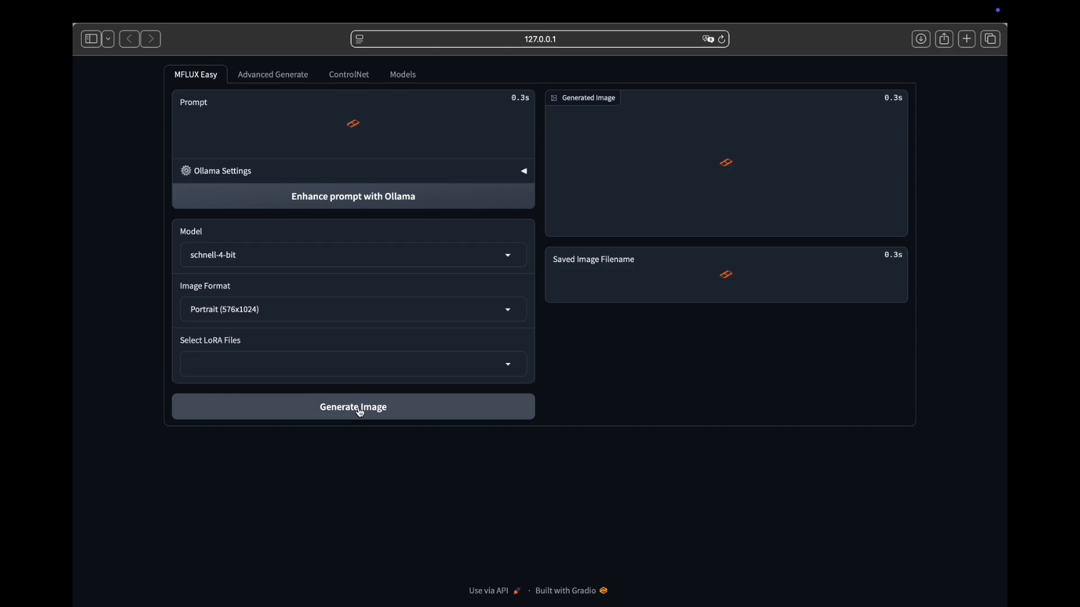
left_click(352, 406)
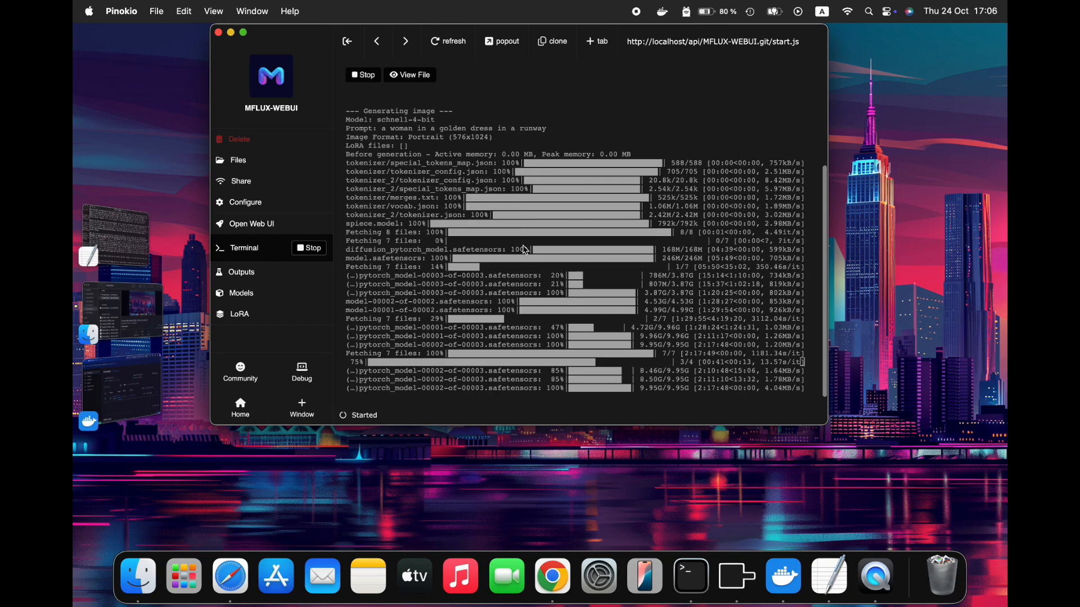
mouse_move(406, 472)
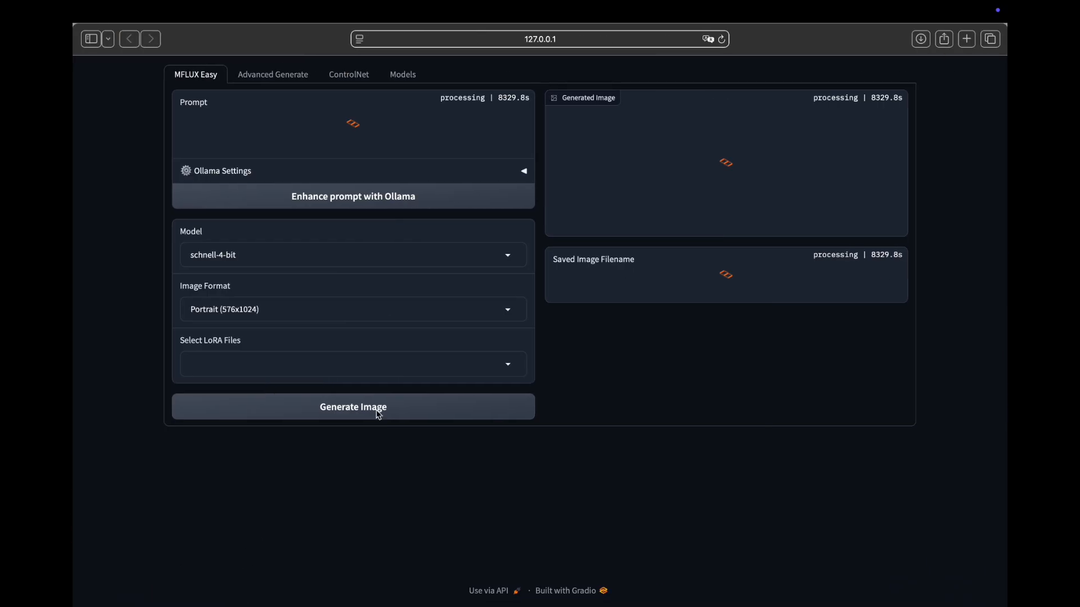
mouse_move(608, 369)
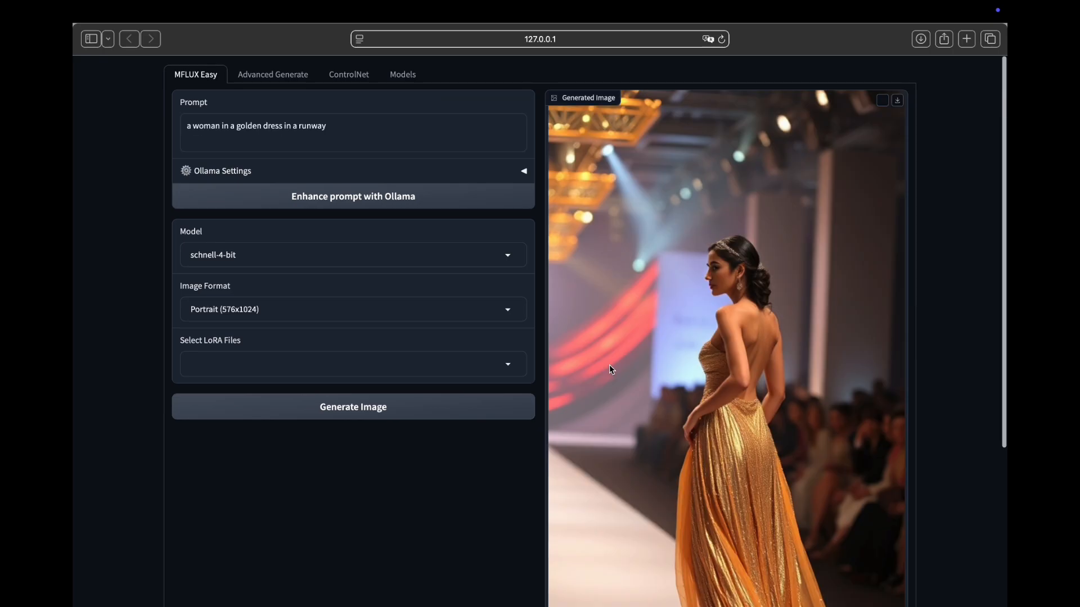
mouse_move(725, 334)
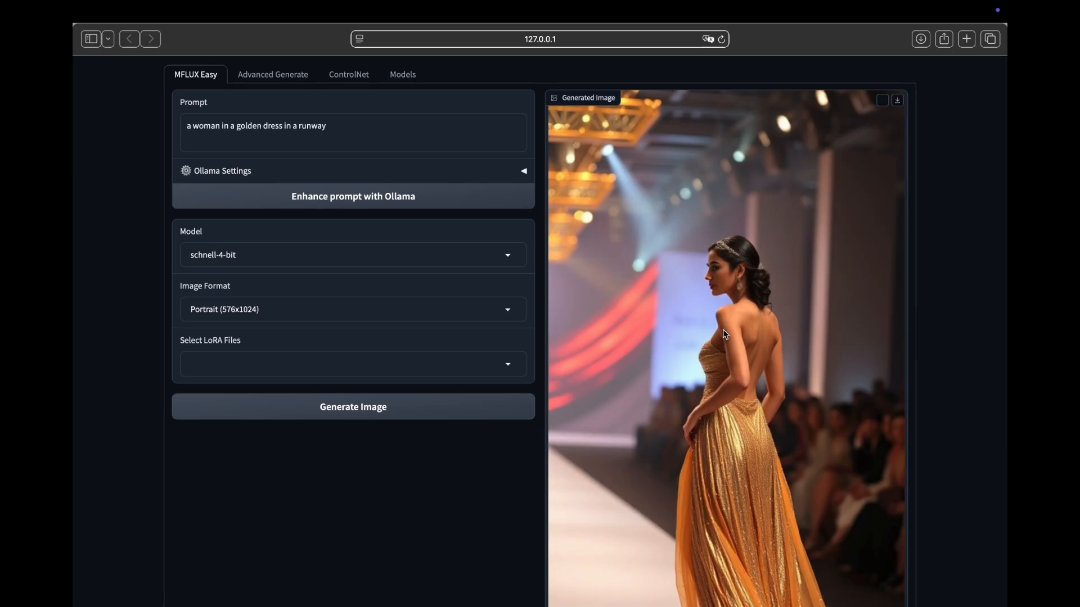
scroll("down", 3)
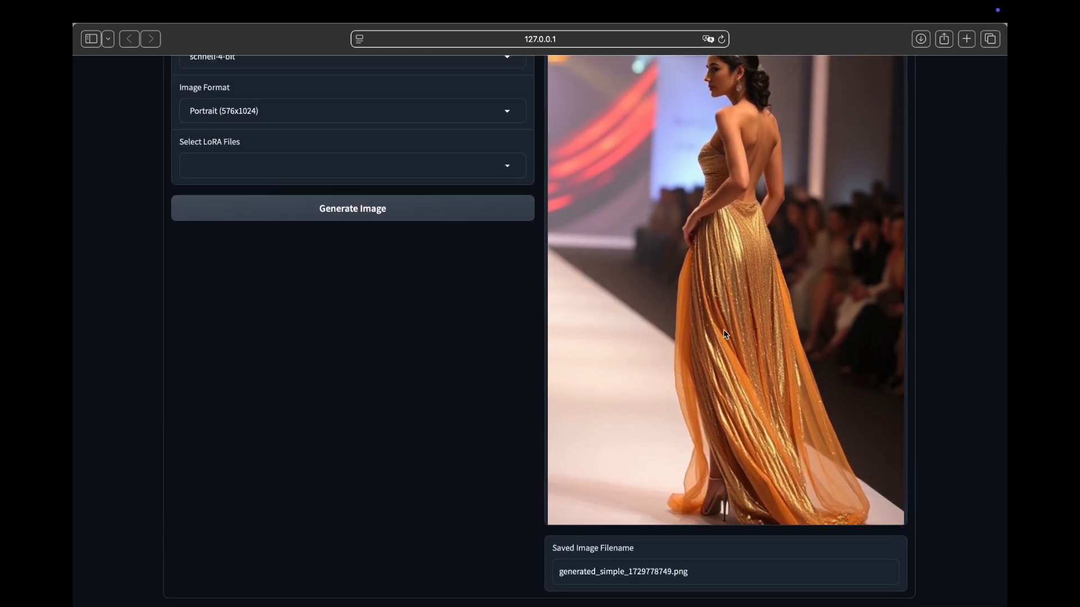
scroll("up", 3)
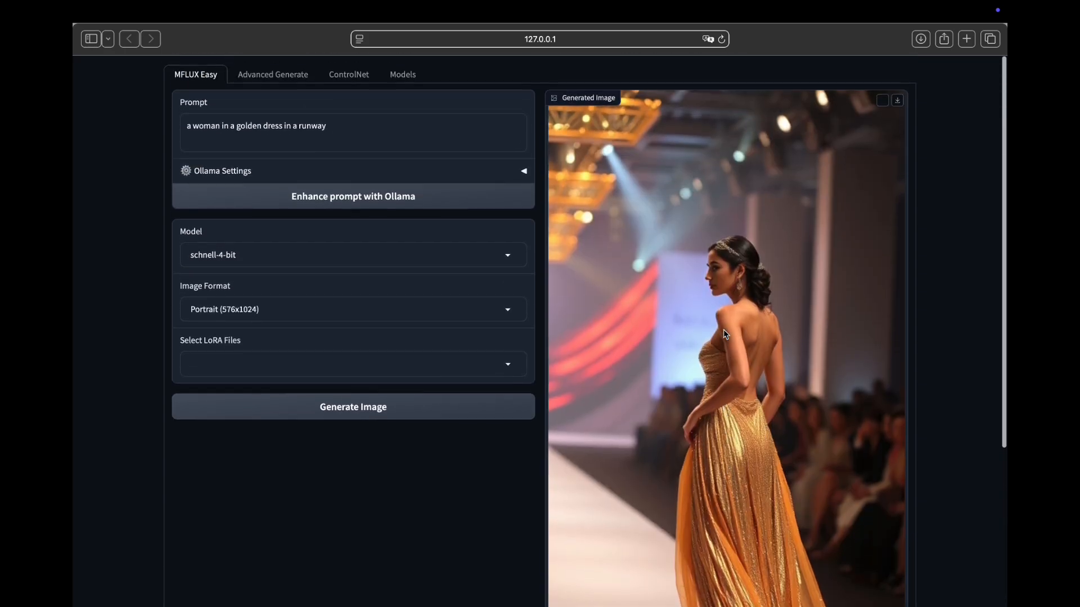
scroll("up", 3)
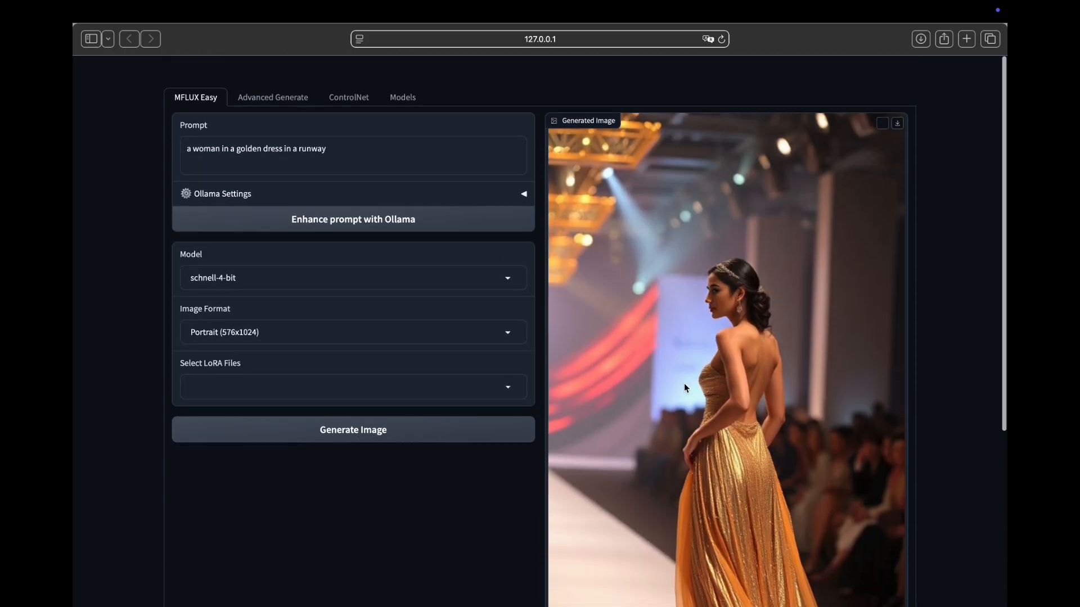
Enhance the runway prompt with Ollama and switch the format to Landscape (1024x576).
left_click(352, 218)
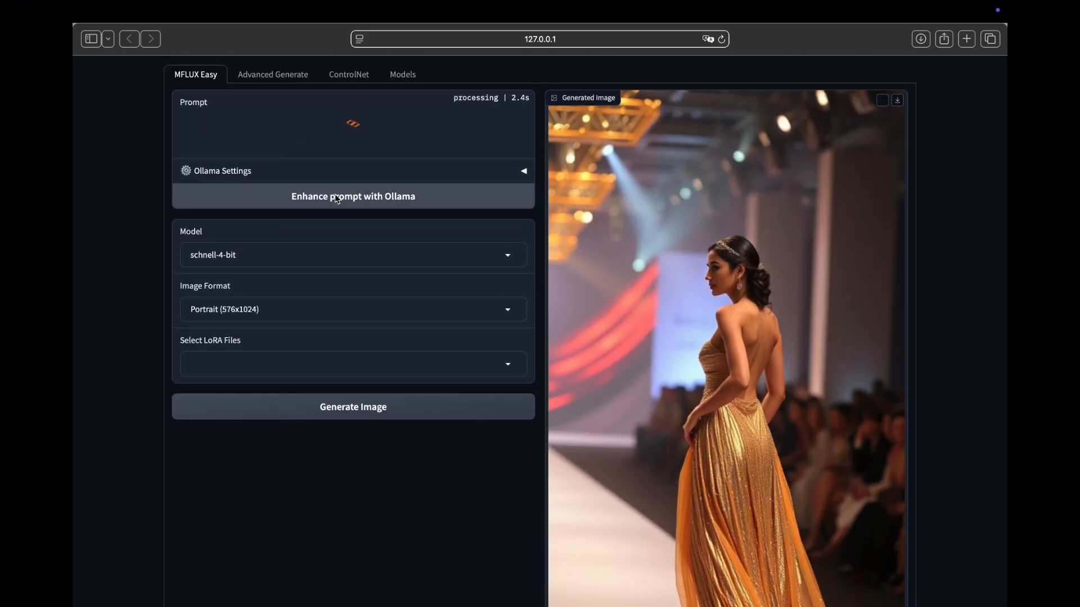
left_click(352, 196)
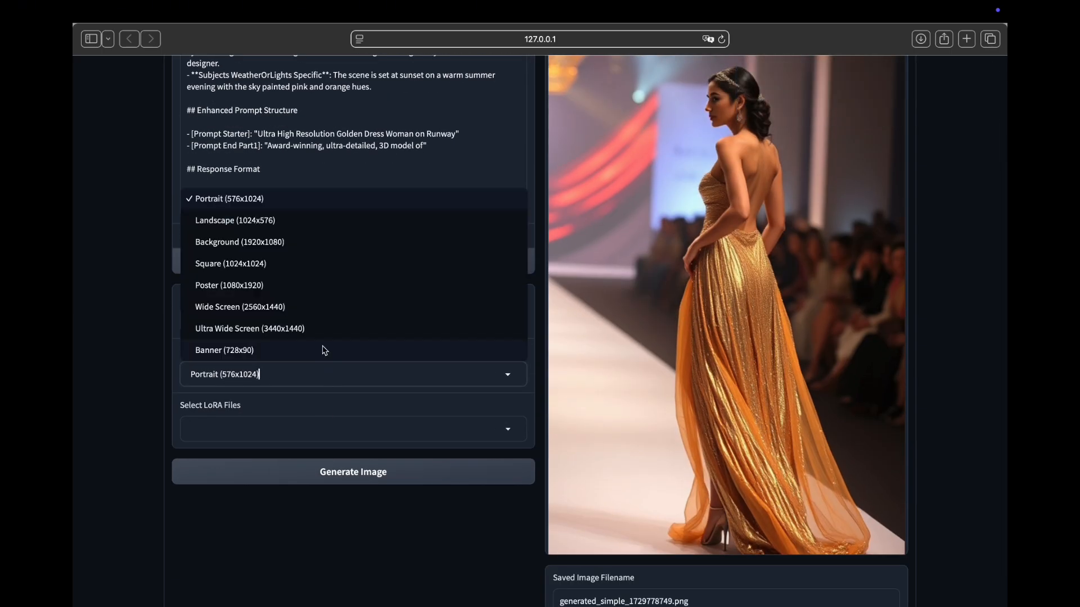
left_click(235, 220)
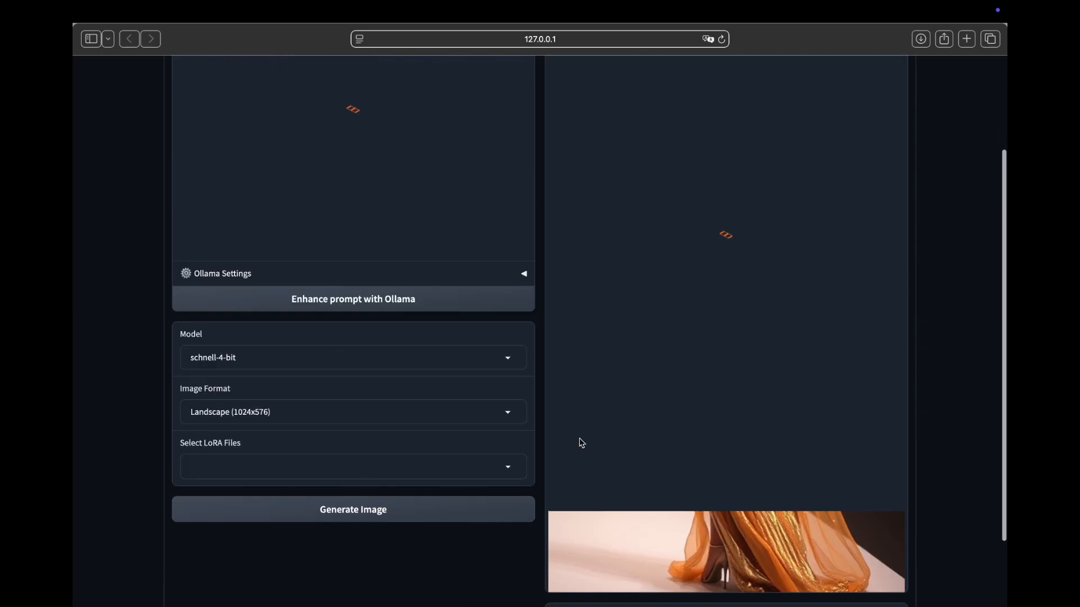
scroll("up", 3)
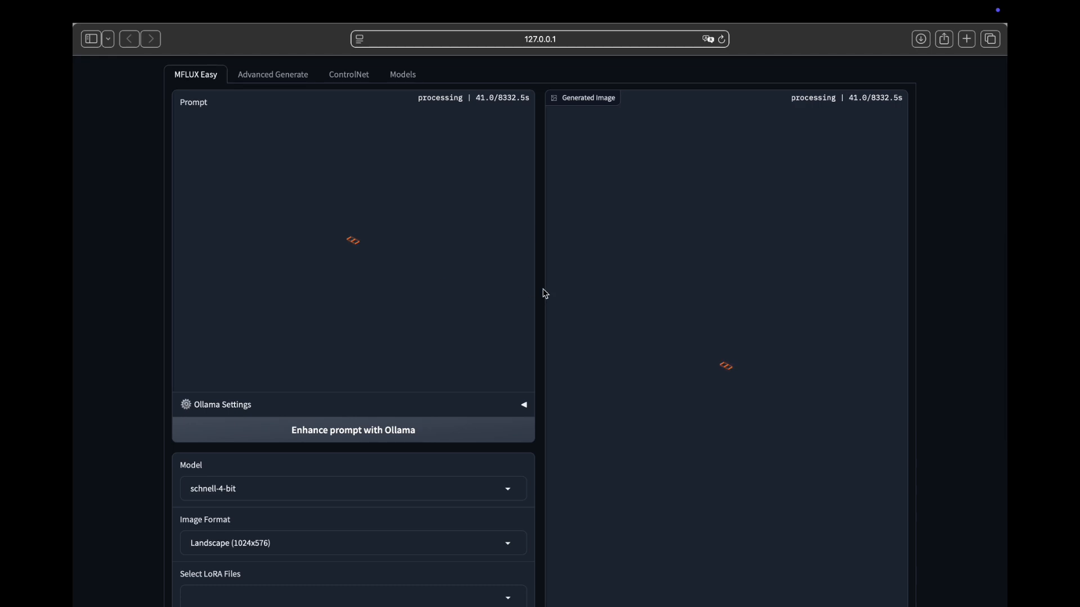
mouse_move(547, 301)
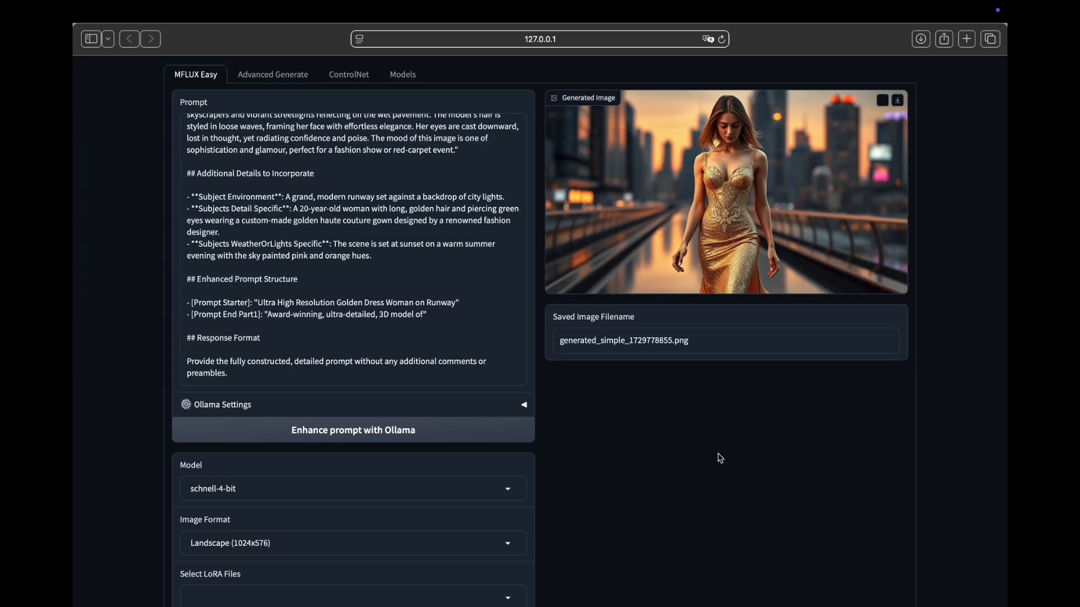
mouse_move(710, 144)
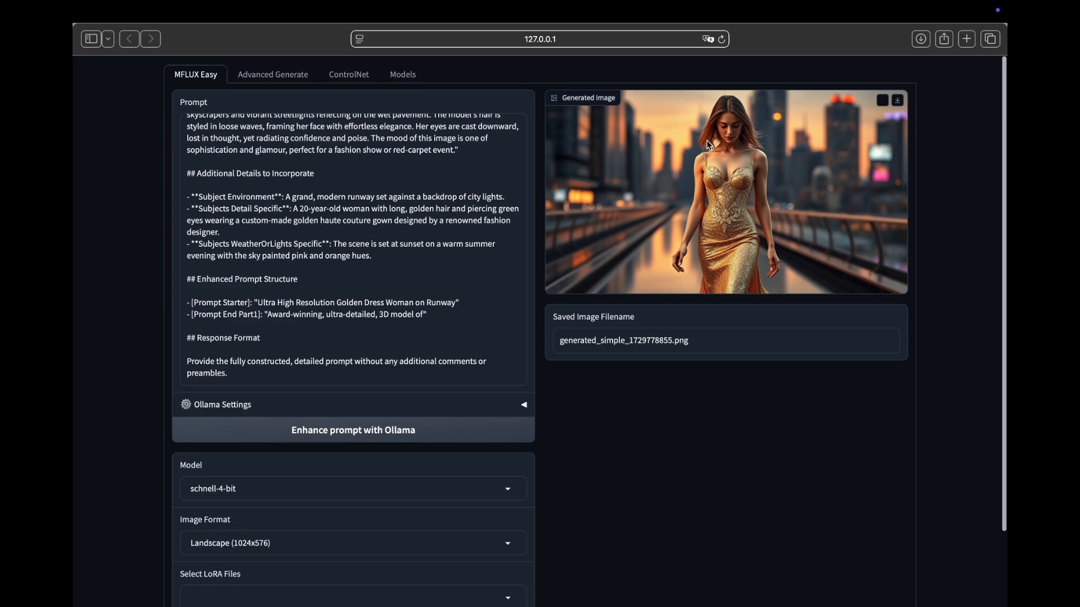
mouse_move(702, 107)
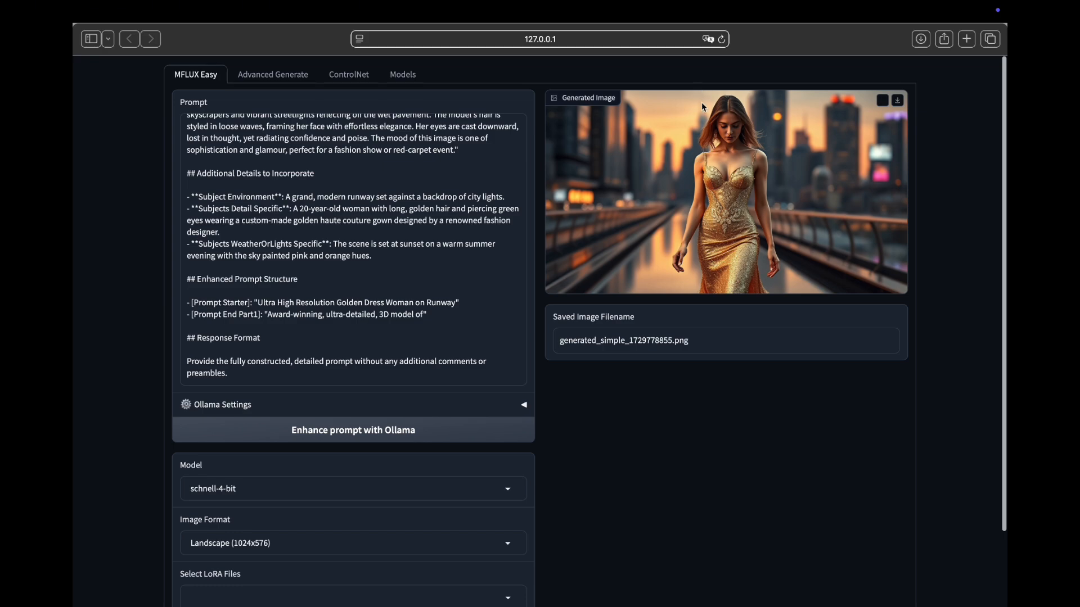
mouse_move(678, 272)
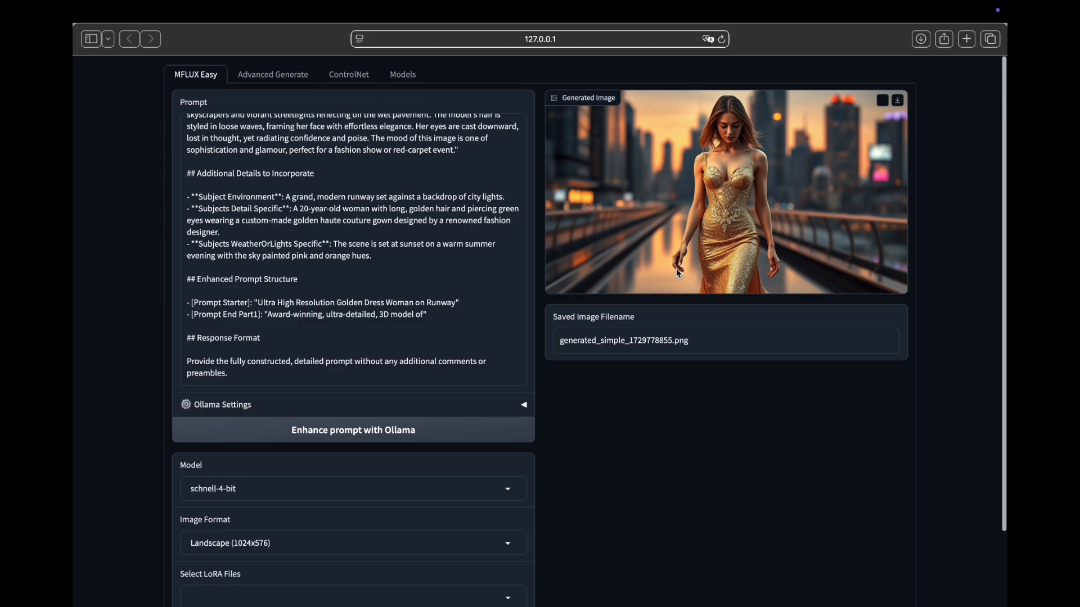
mouse_move(696, 203)
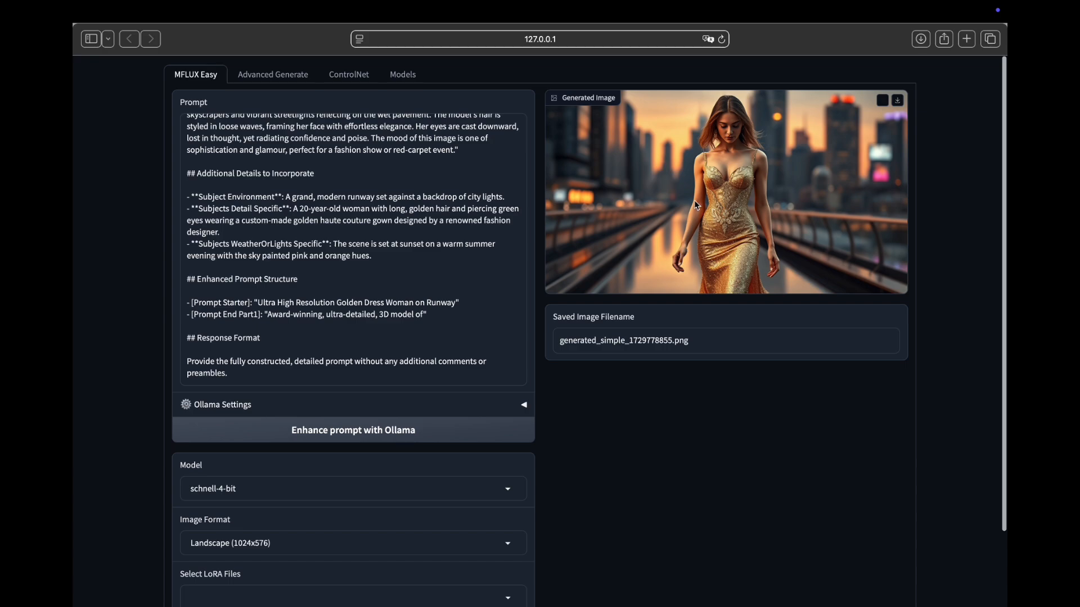
mouse_move(785, 273)
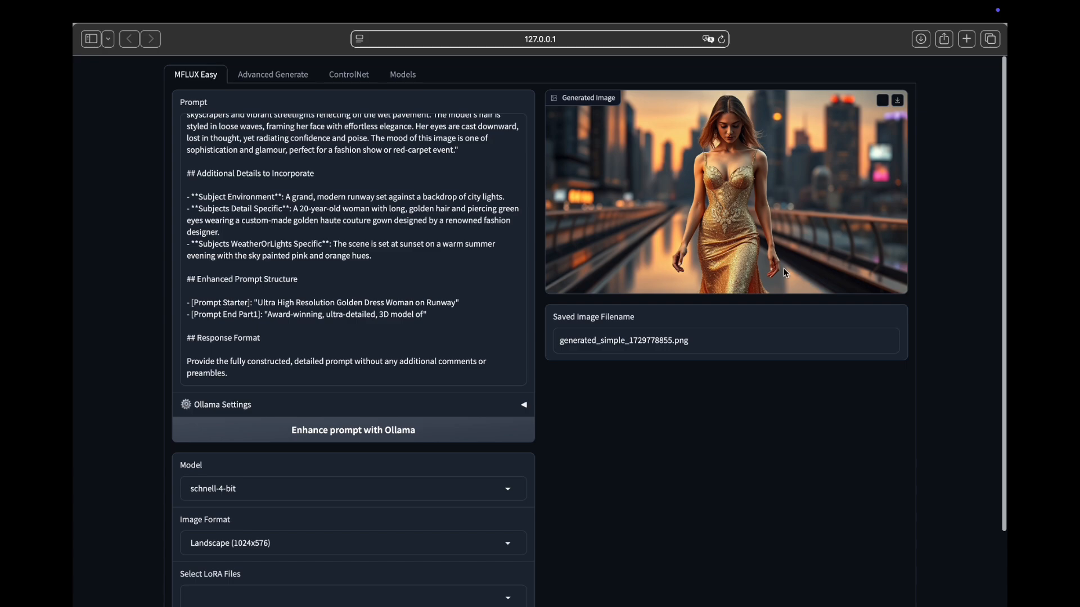
mouse_move(443, 426)
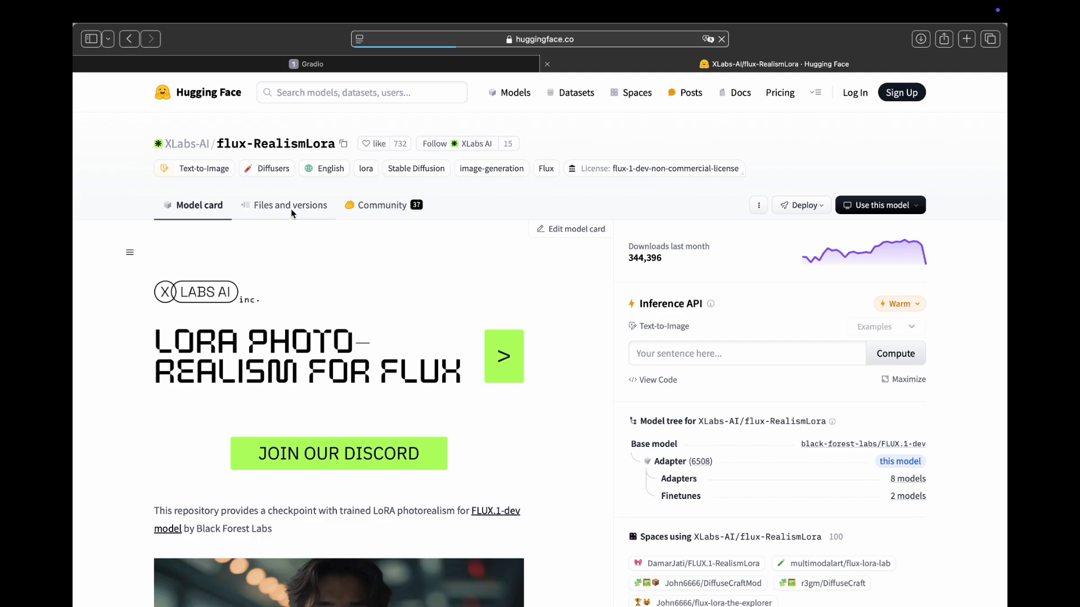
Browse the flux-RealismLora files on Hugging Face, then bring Safari back to MFLUX-WEBUI.
left_click(289, 205)
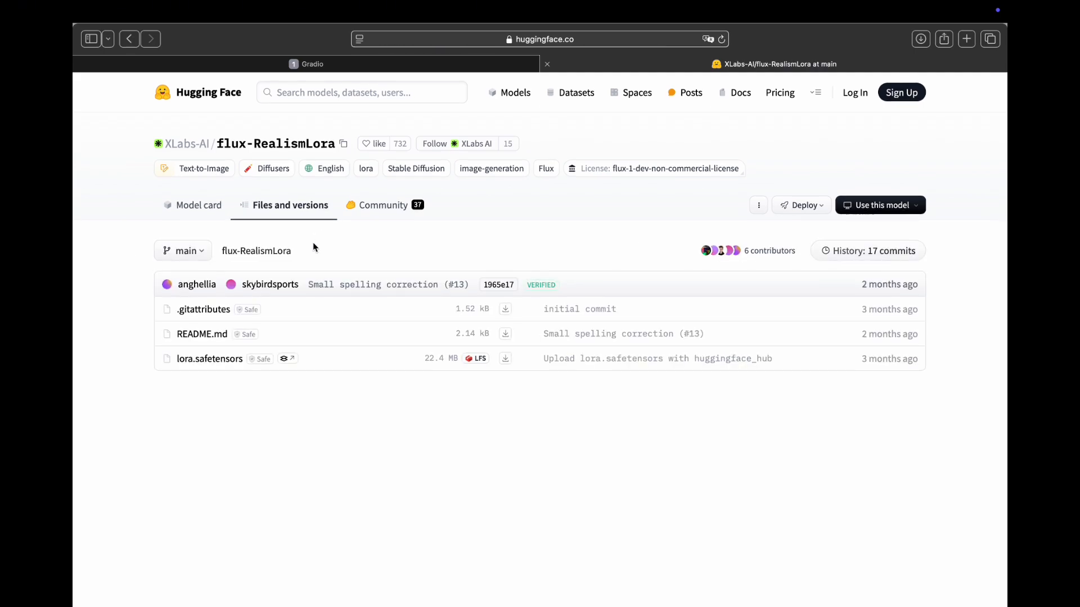
mouse_move(505, 358)
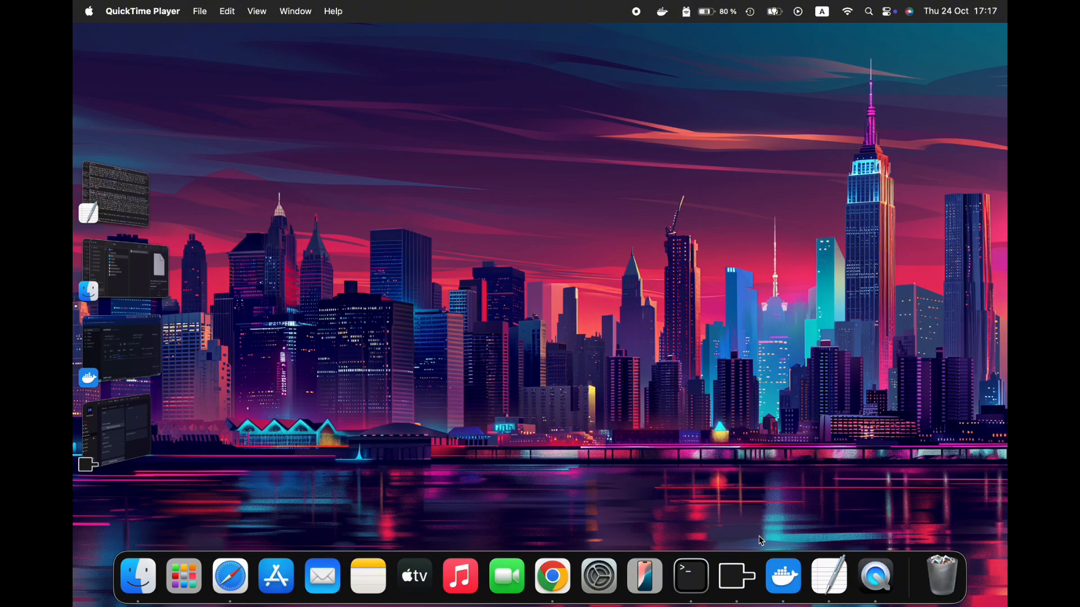
mouse_move(221, 558)
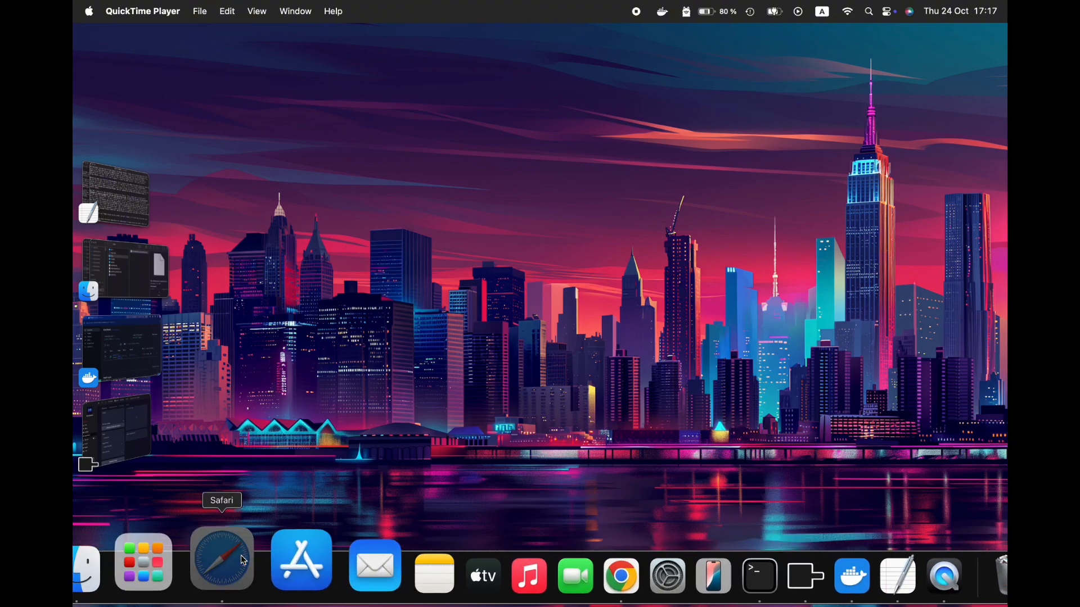
left_click(222, 558)
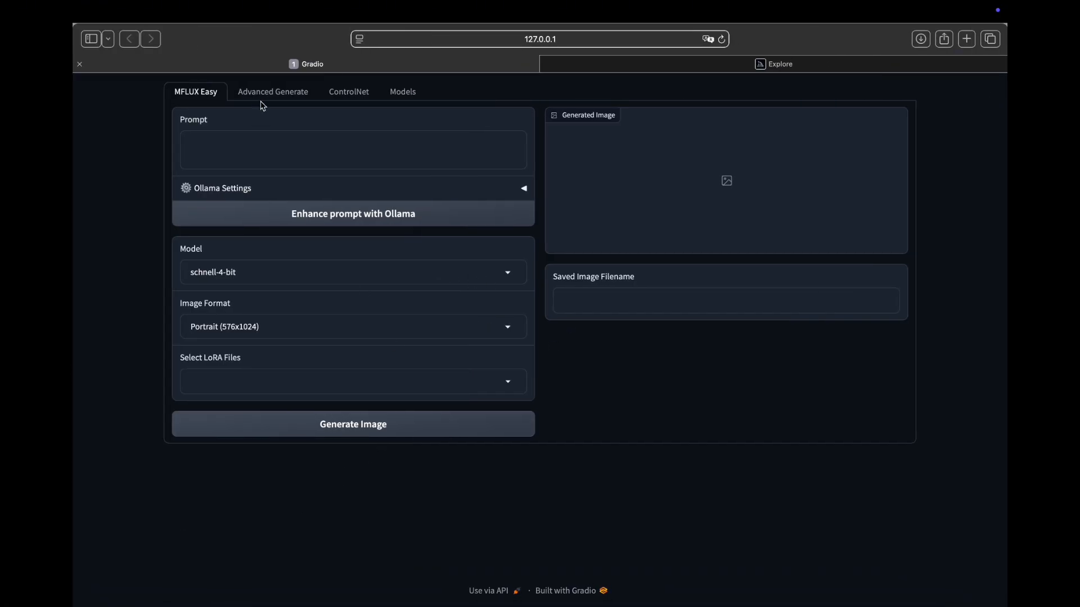
Write a glitch portrait prompt and enhance it with Ollama.
left_click(353, 149)
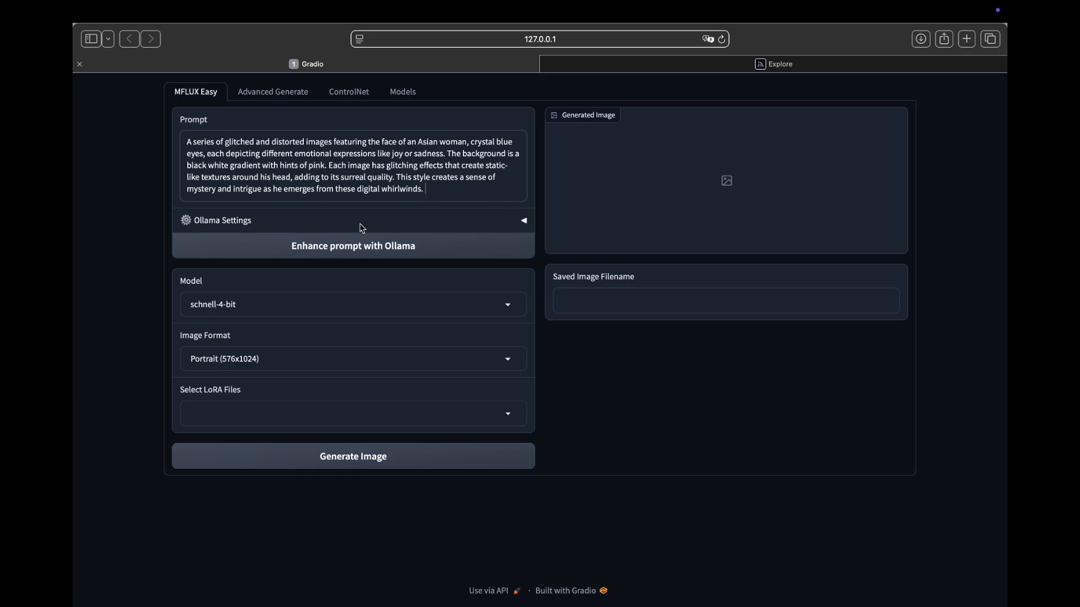
left_click(352, 246)
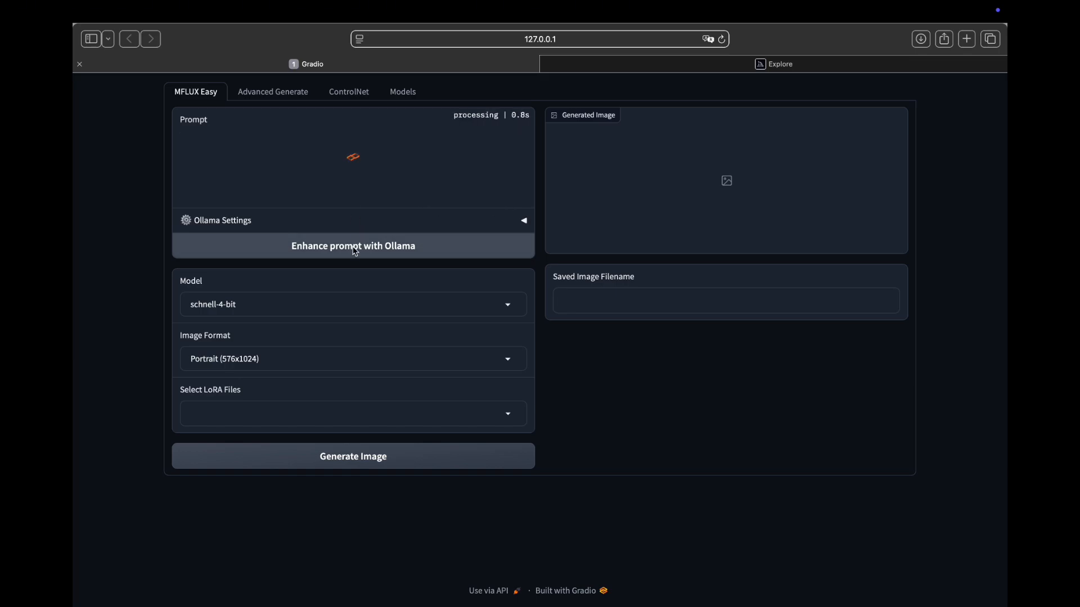
scroll("down", 3)
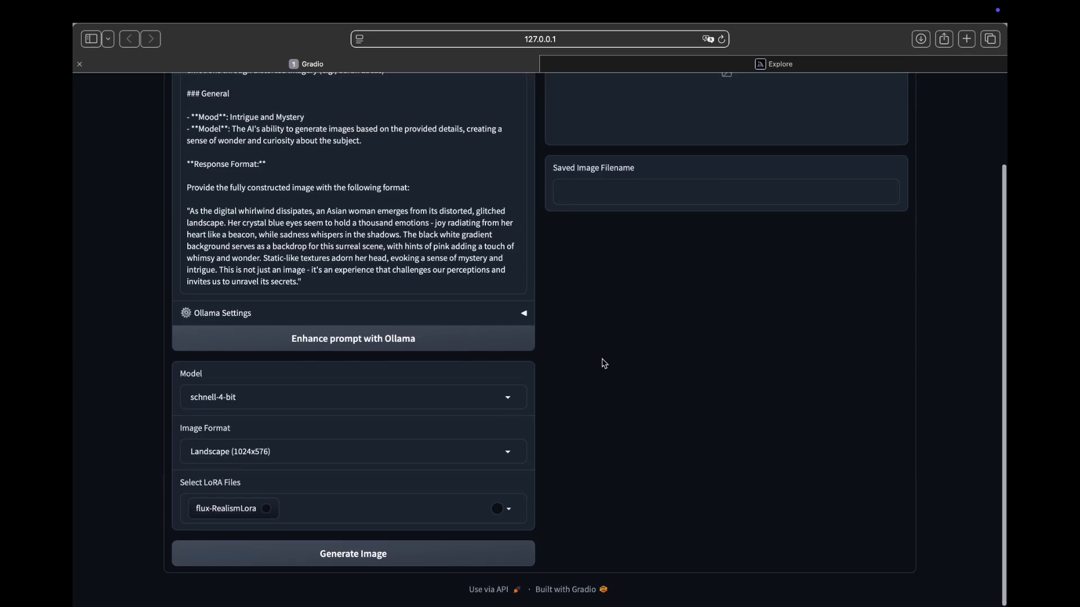
Select the dev-4-bit model and start generating with the flux-RealismLora LoRA.
left_click(352, 398)
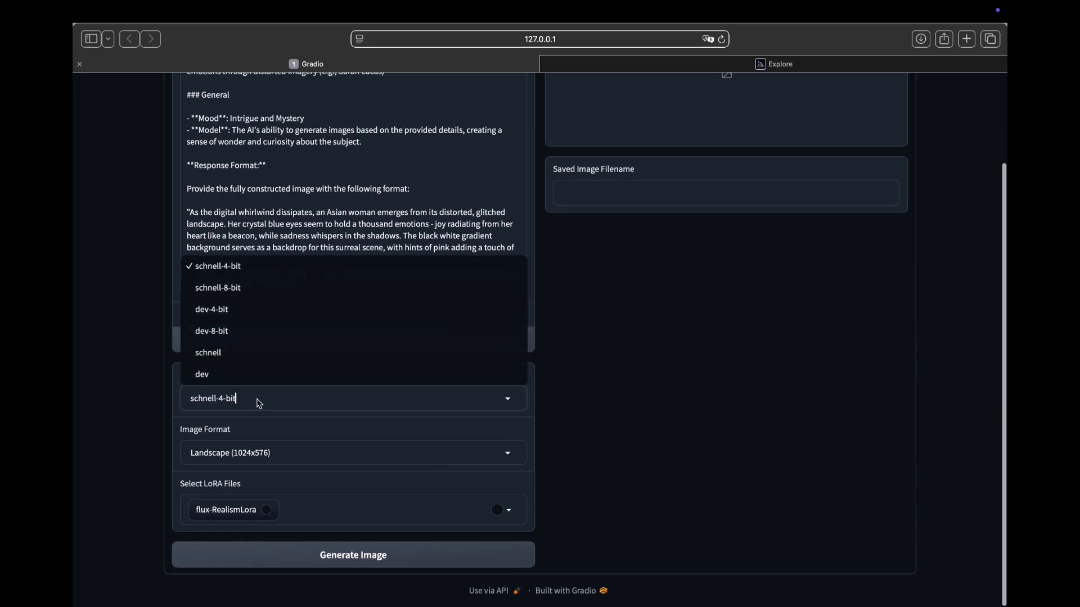
mouse_move(279, 287)
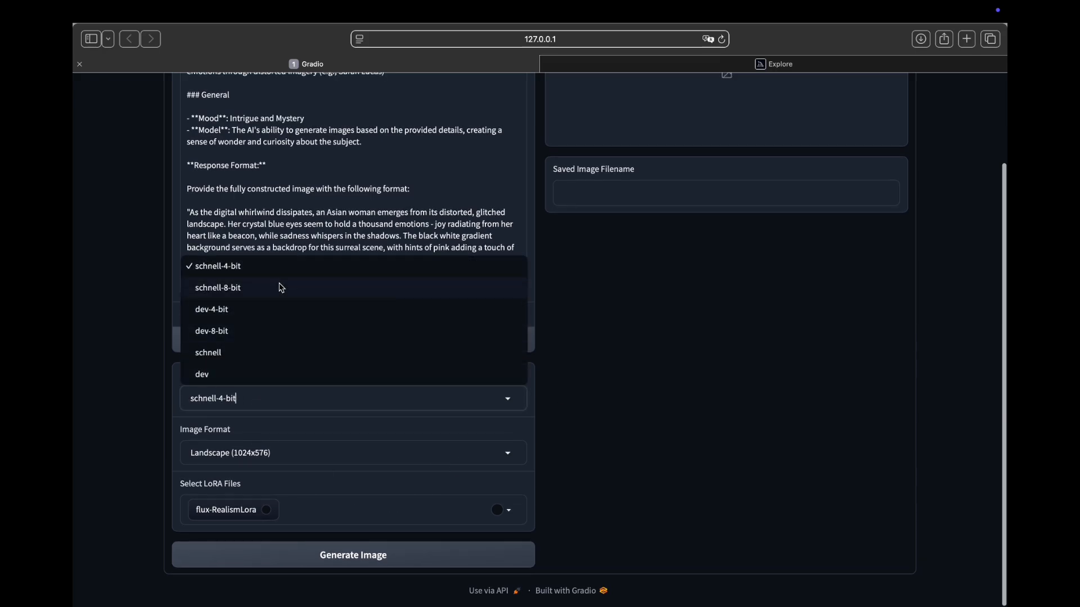
mouse_move(263, 317)
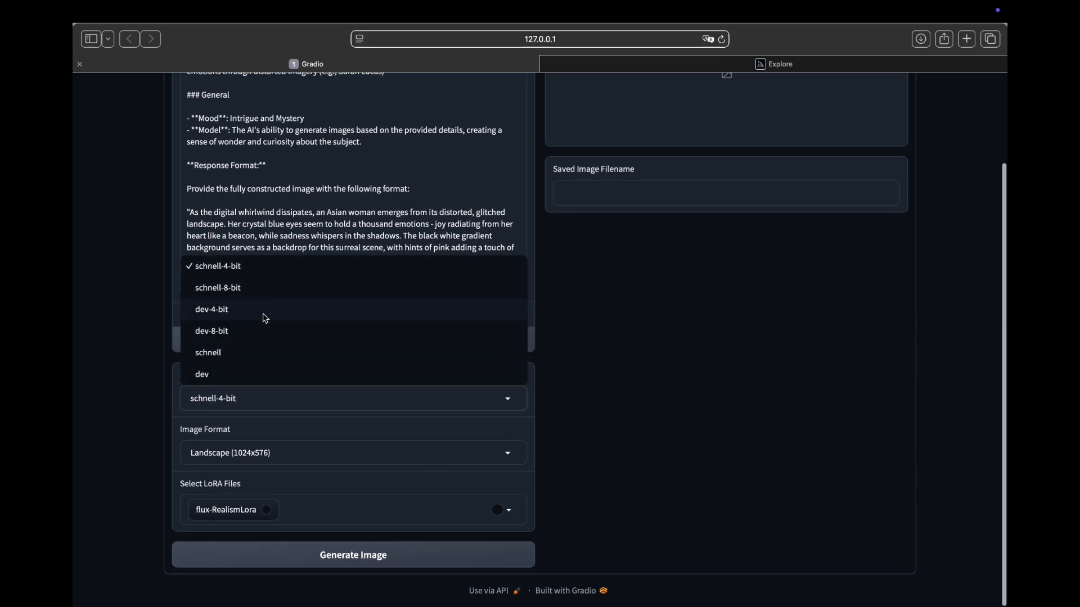
left_click(212, 309)
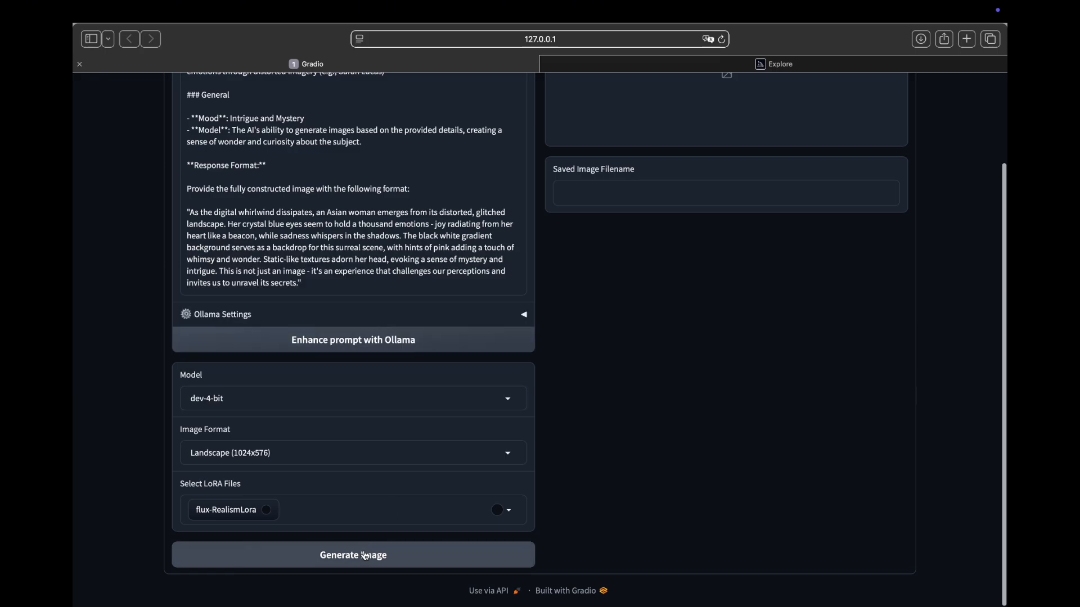
left_click(352, 555)
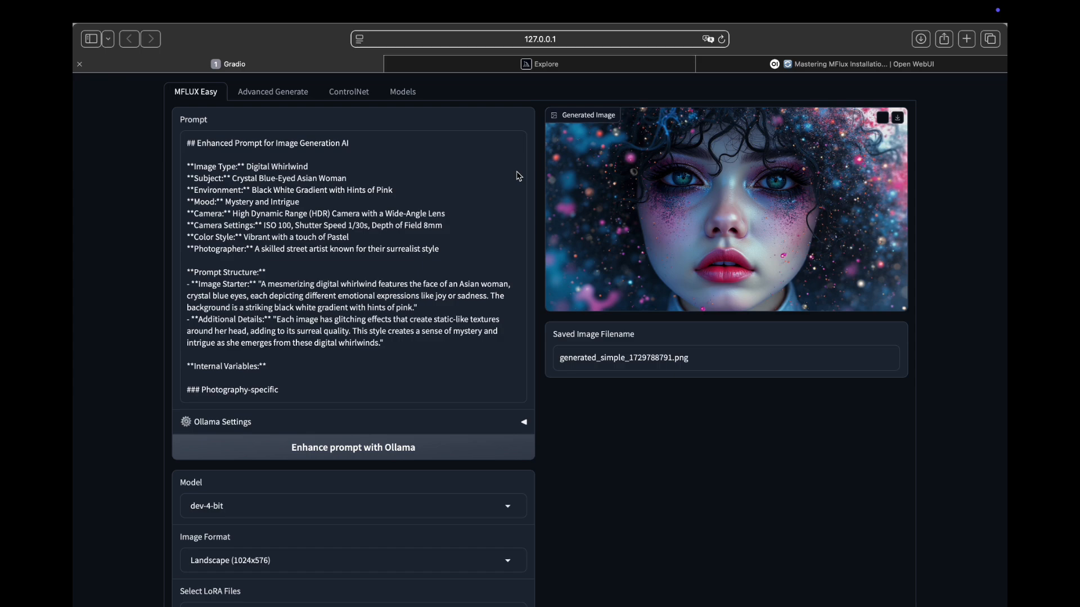
mouse_move(660, 190)
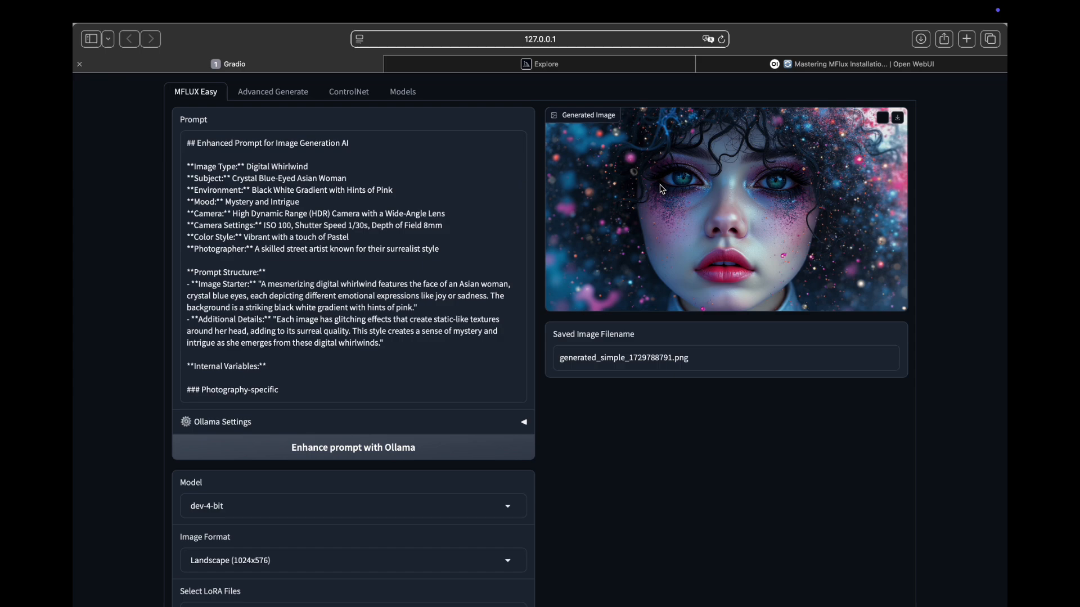